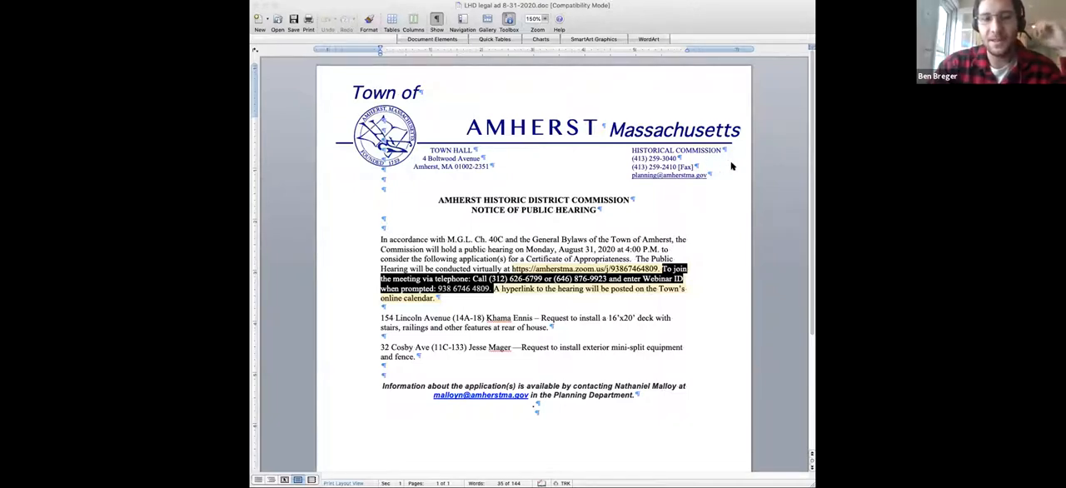
mouse_move(738, 177)
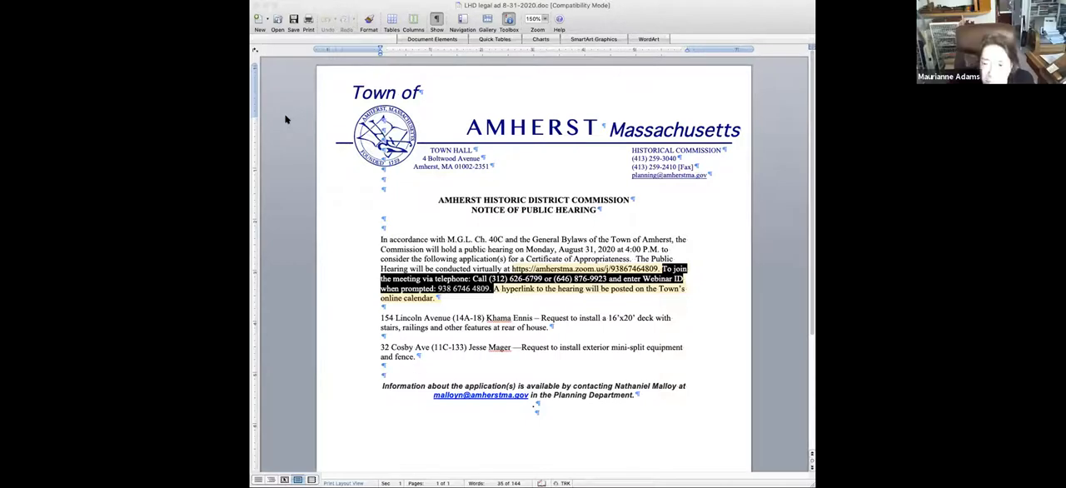
mouse_move(307, 133)
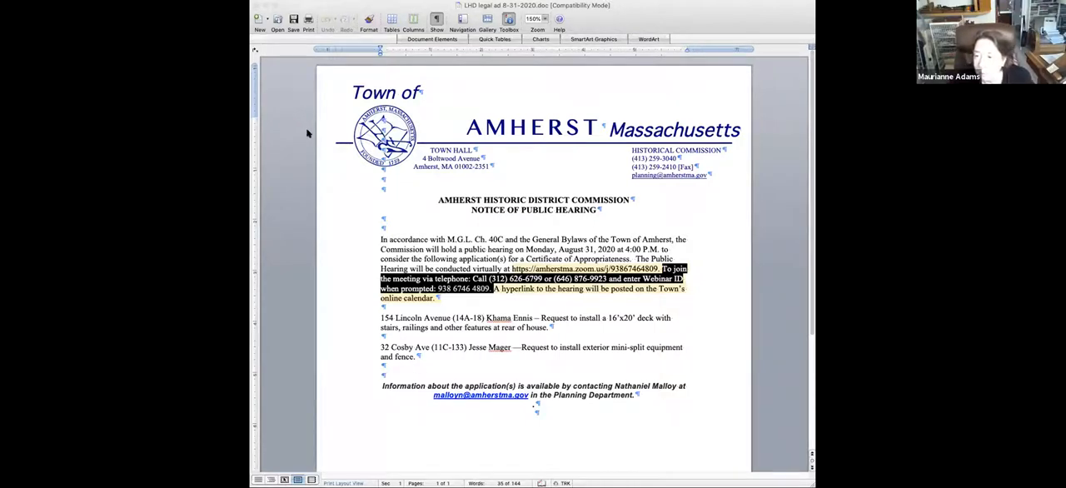
mouse_move(353, 179)
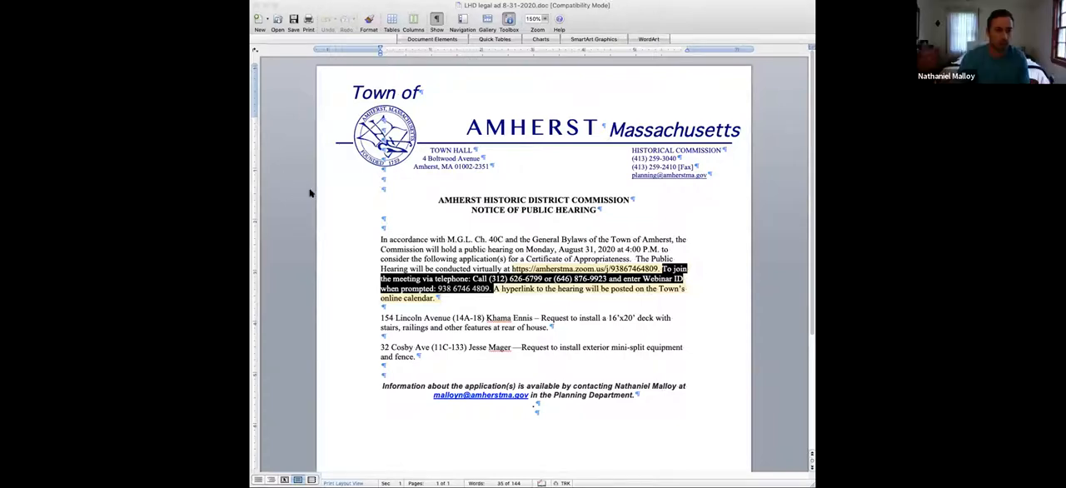
mouse_move(358, 287)
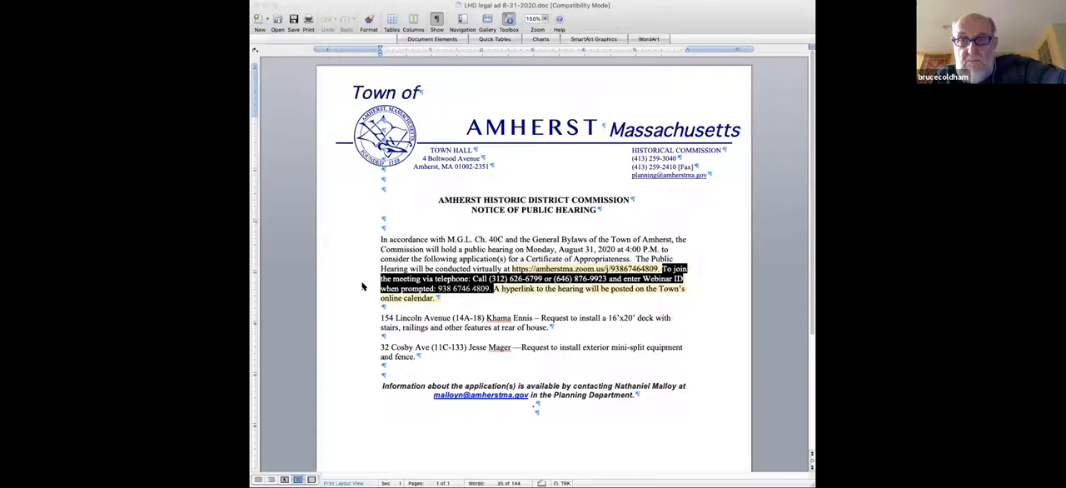
mouse_move(341, 287)
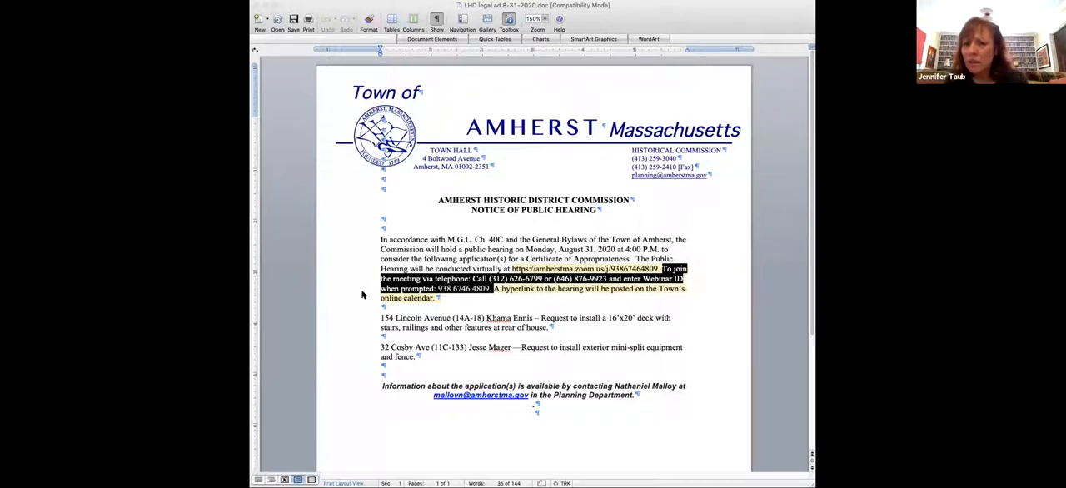
mouse_move(326, 233)
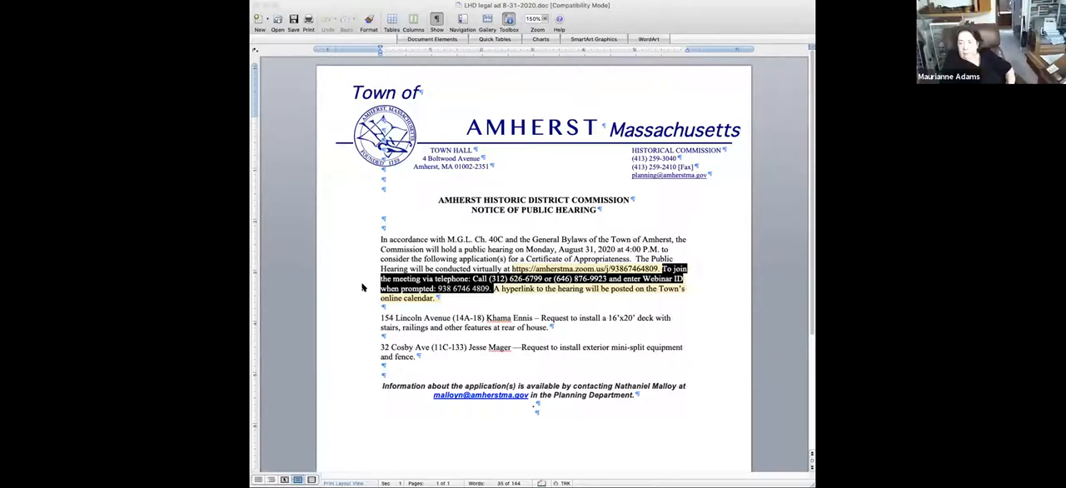
mouse_move(323, 253)
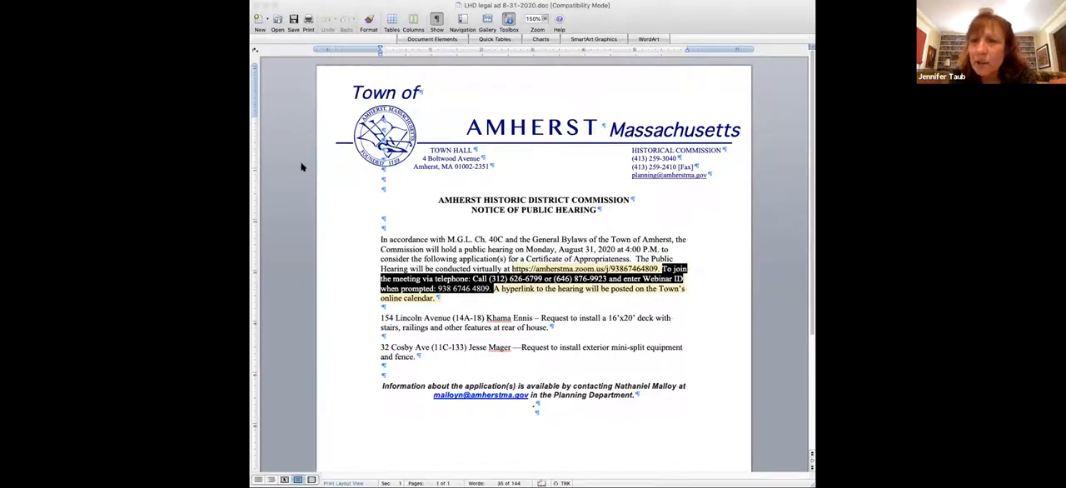
mouse_move(352, 211)
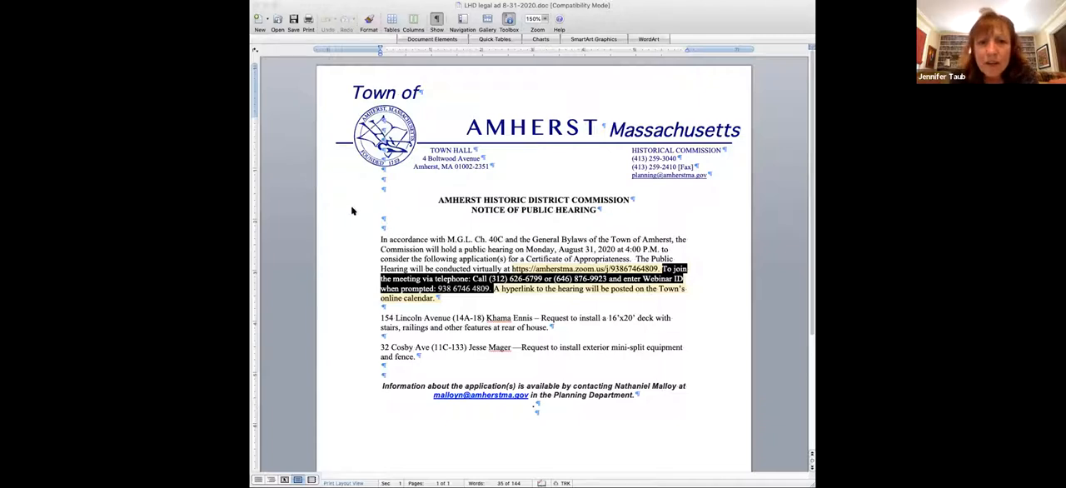
mouse_move(366, 214)
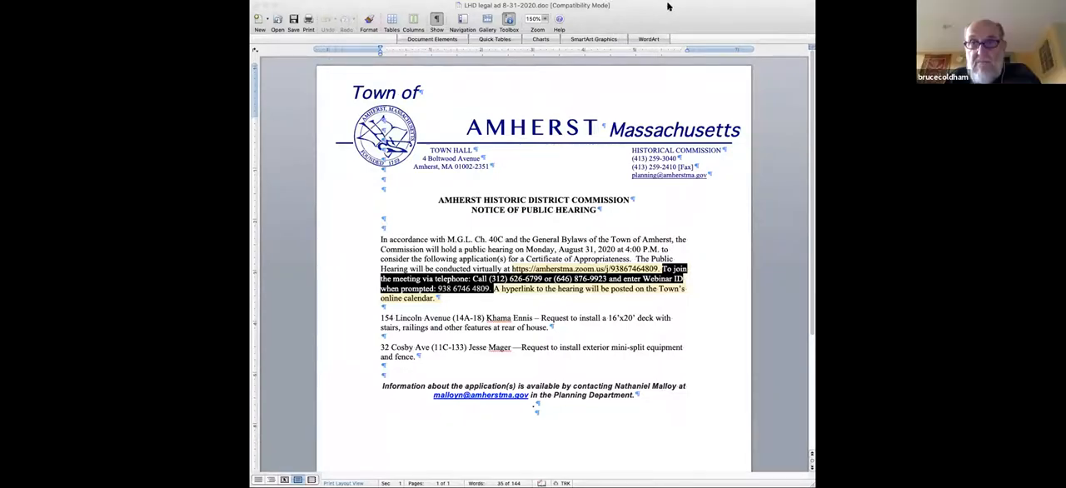
mouse_move(758, 106)
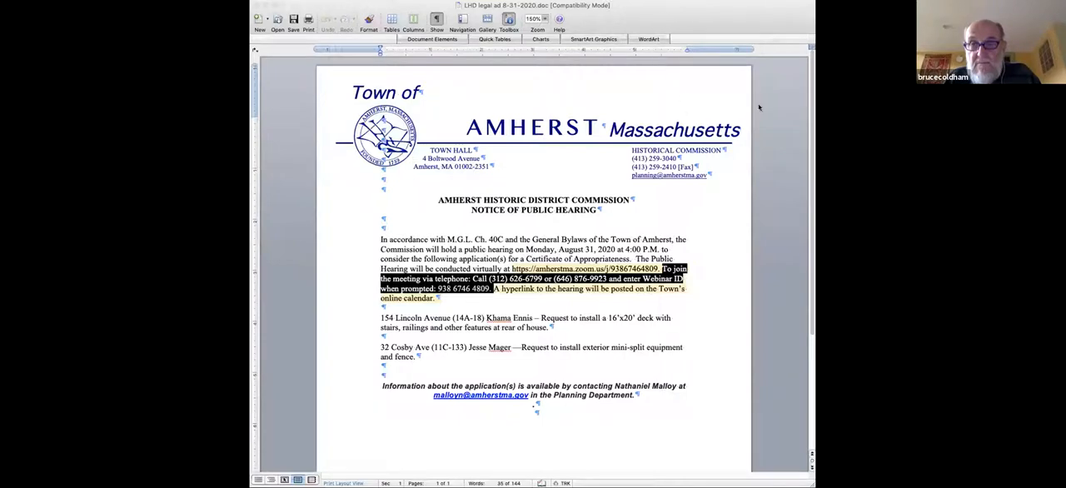
mouse_move(606, 73)
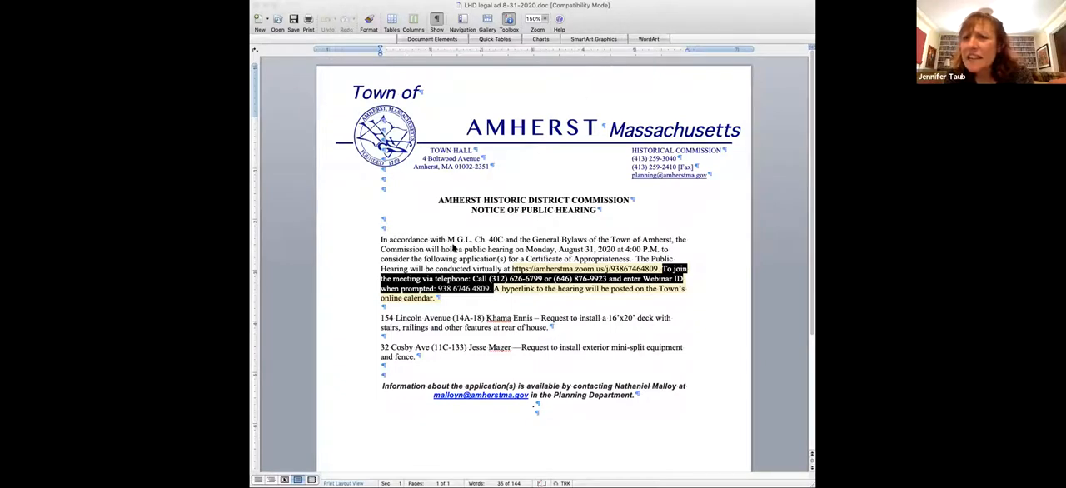
mouse_move(736, 334)
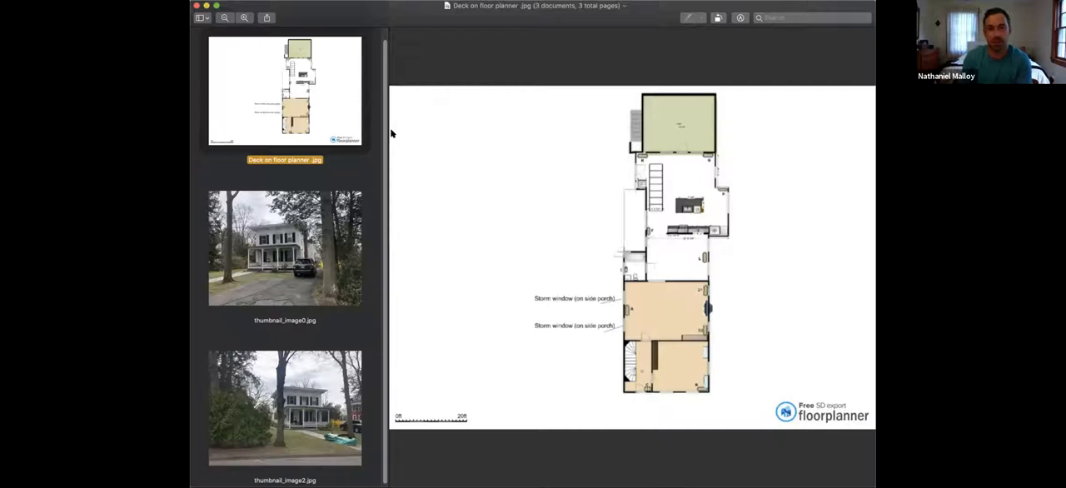
mouse_move(616, 139)
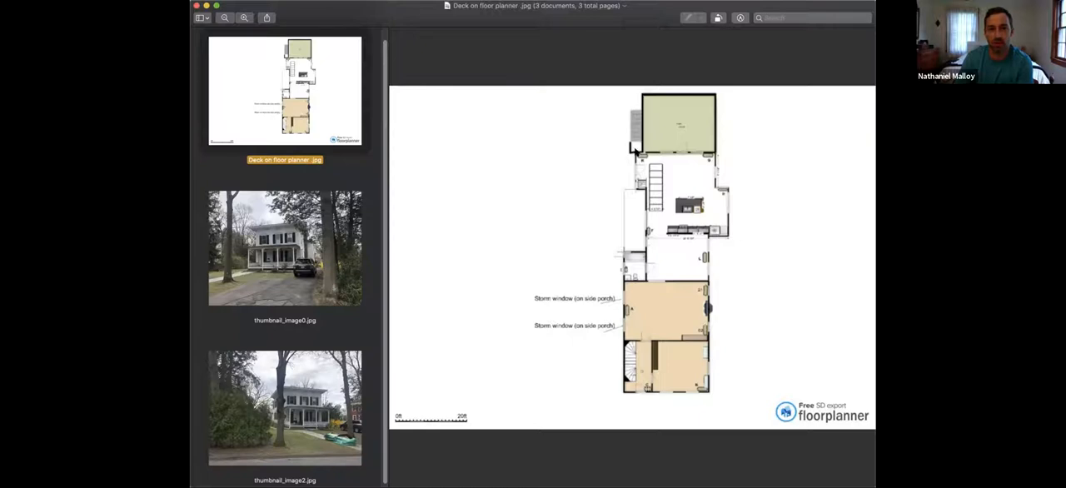
mouse_move(563, 200)
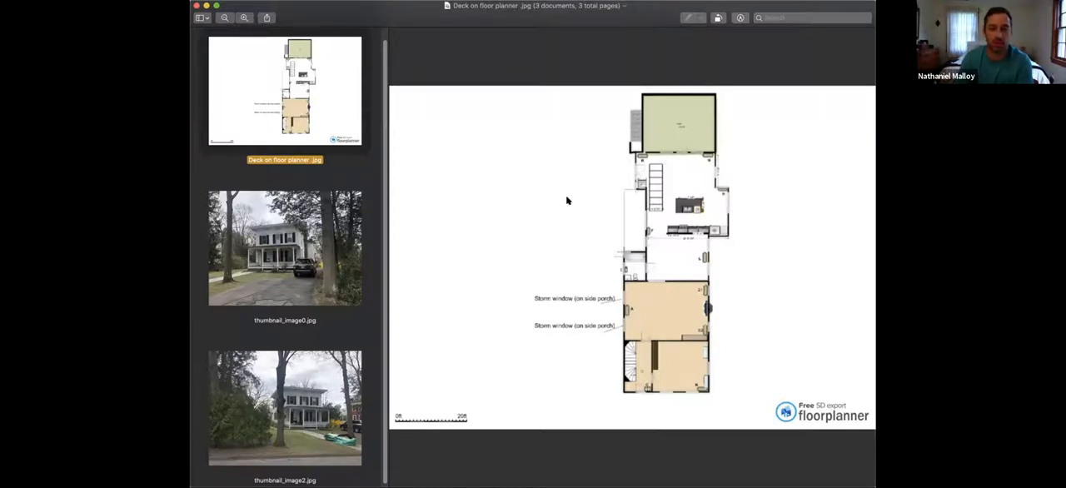
mouse_move(204, 267)
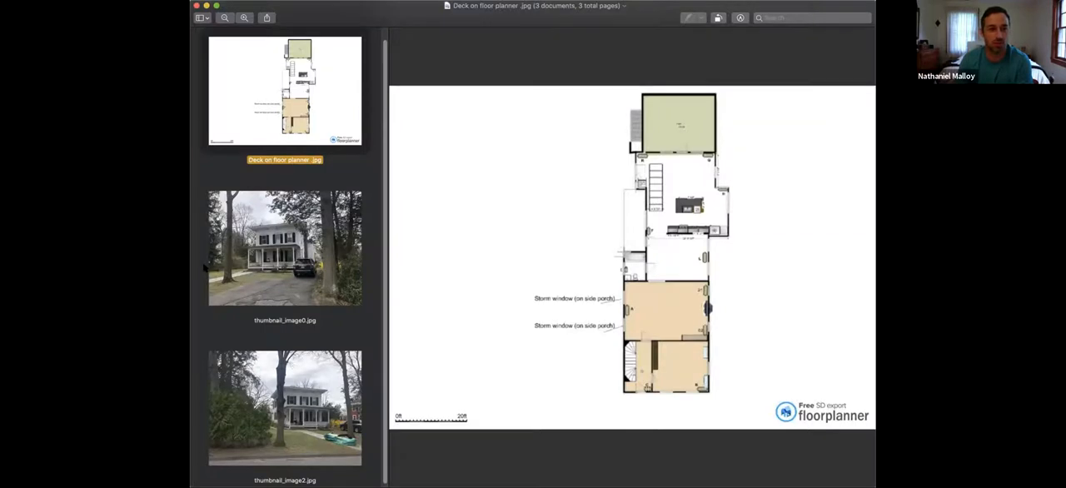
- Show thumbnail_image2.jpg, the street photo of the white house behind the evergreens
click(284, 248)
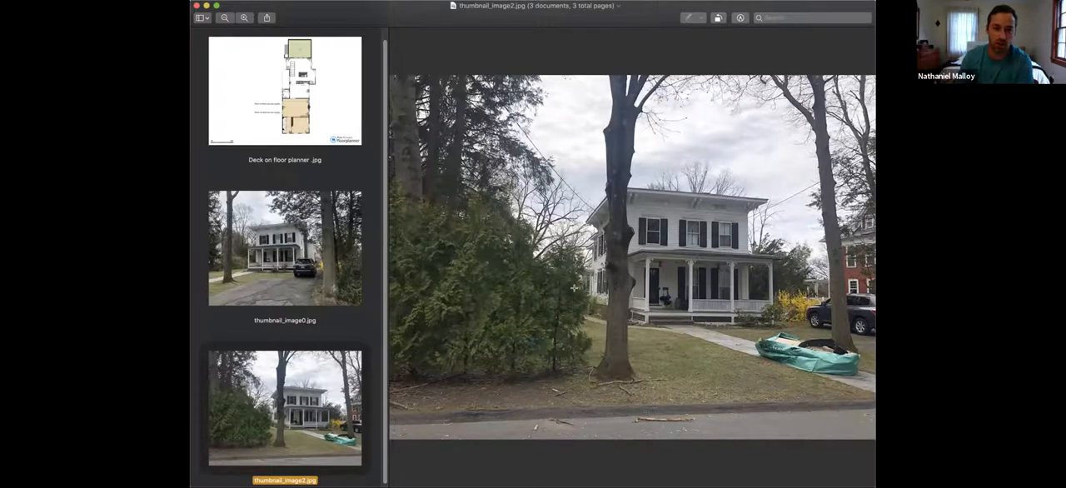
mouse_move(231, 90)
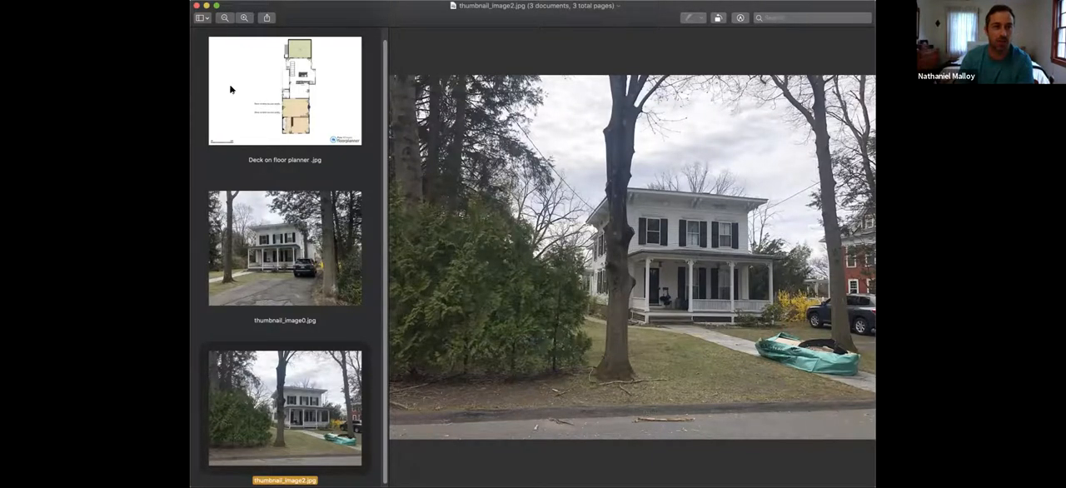
- Return to the 'Deck on floor planner .jpg' drawing with its deck and storm window notes
click(285, 90)
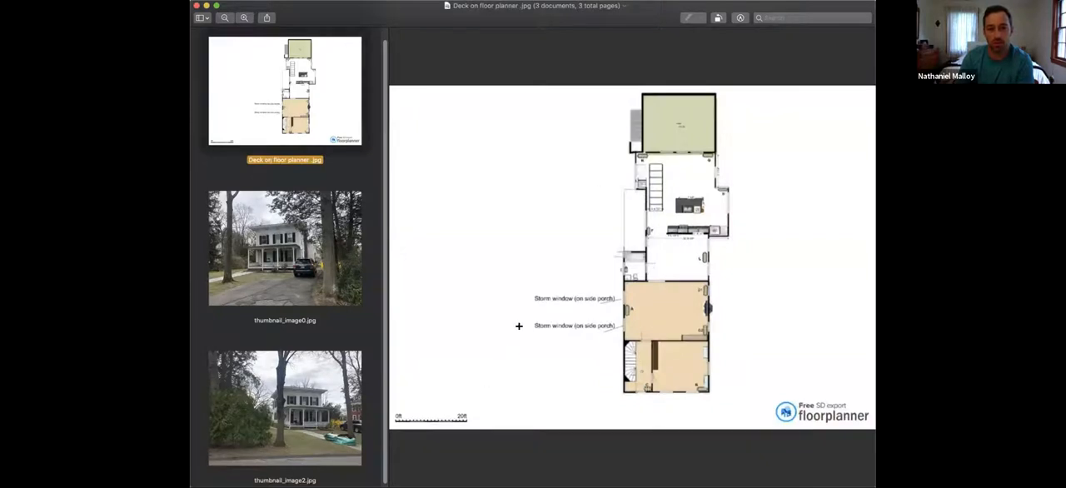
mouse_move(651, 106)
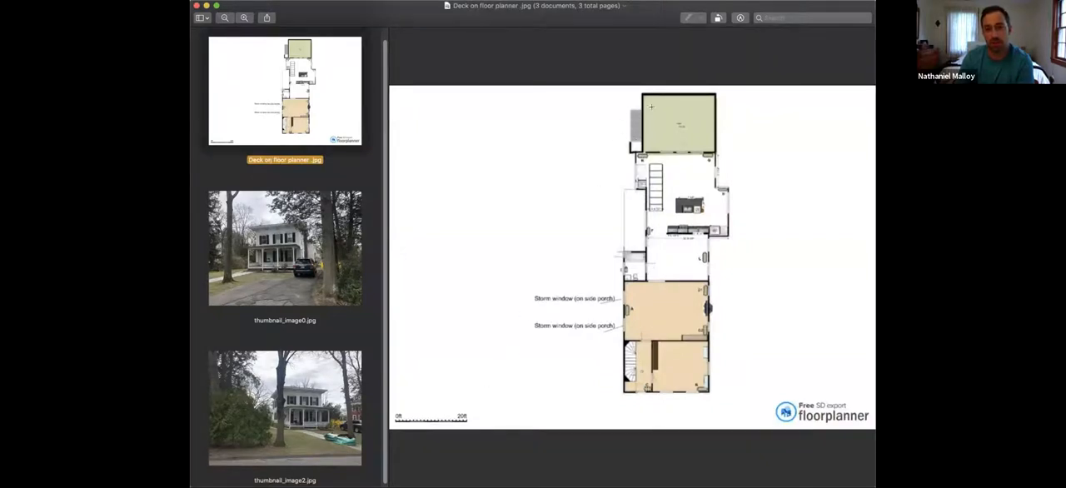
mouse_move(668, 98)
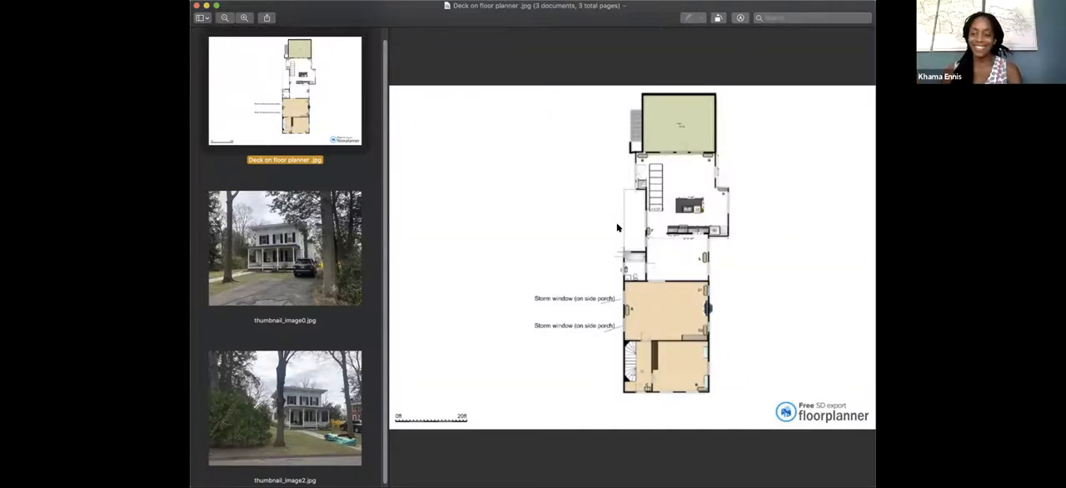
mouse_move(615, 308)
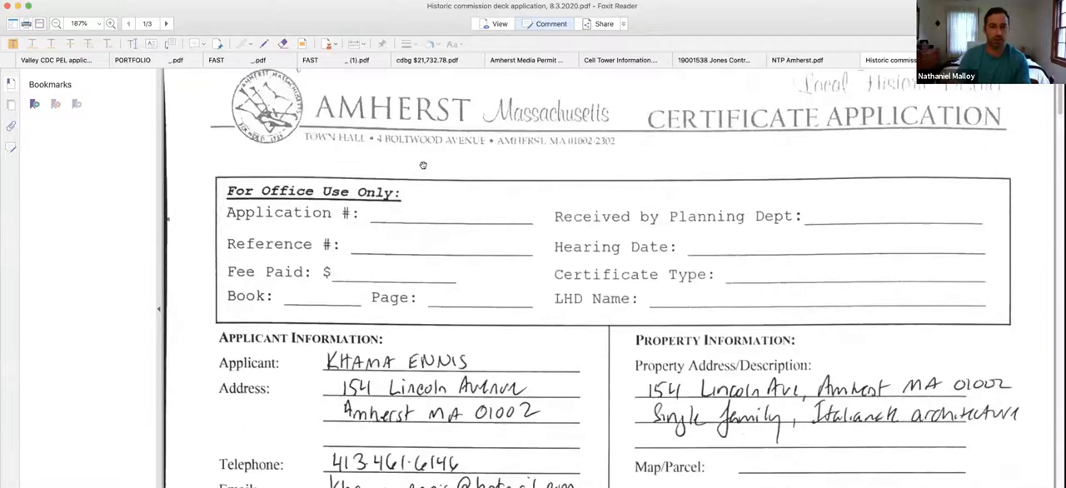
- Scroll the deck application to page 3, the Associated Contractors proposal and liability insurance terms
scroll(down, 3)
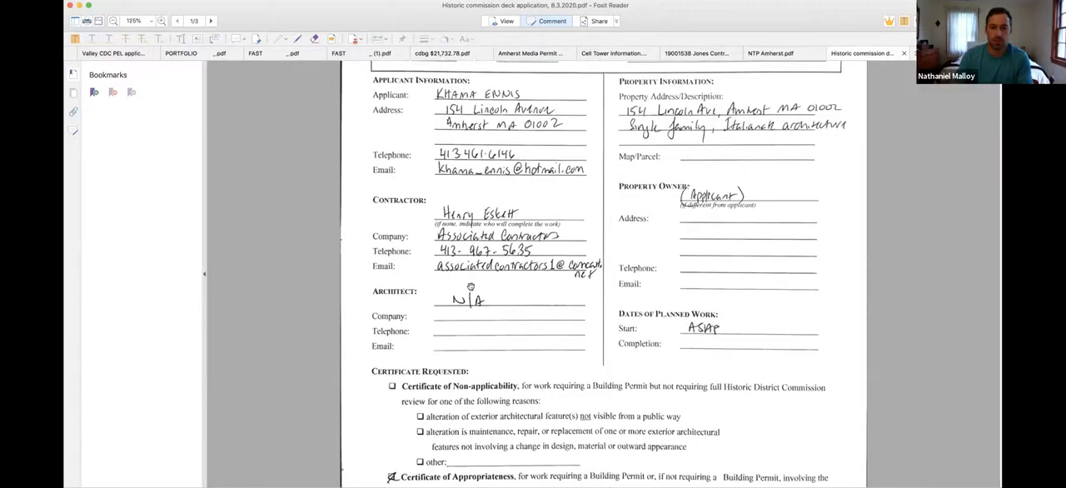
scroll(down, 3)
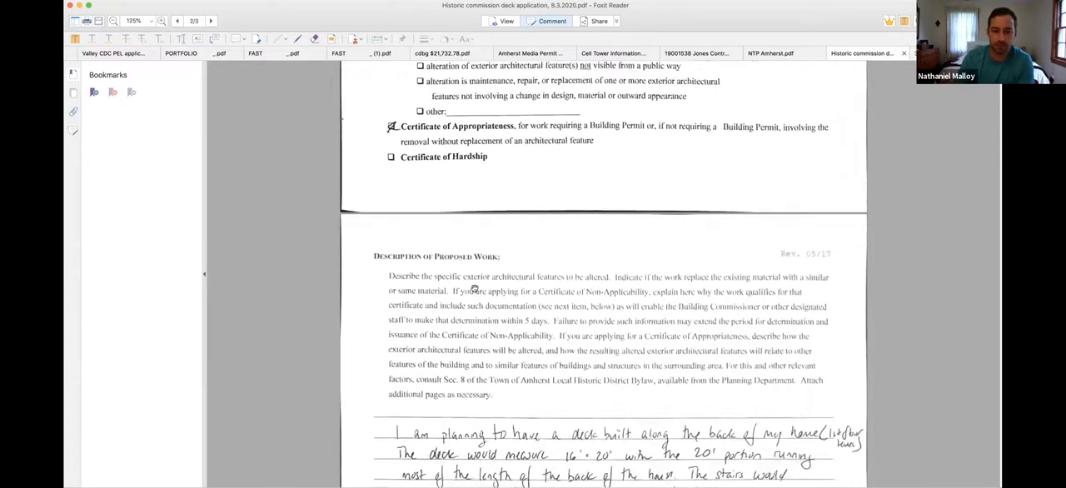
scroll(down, 3)
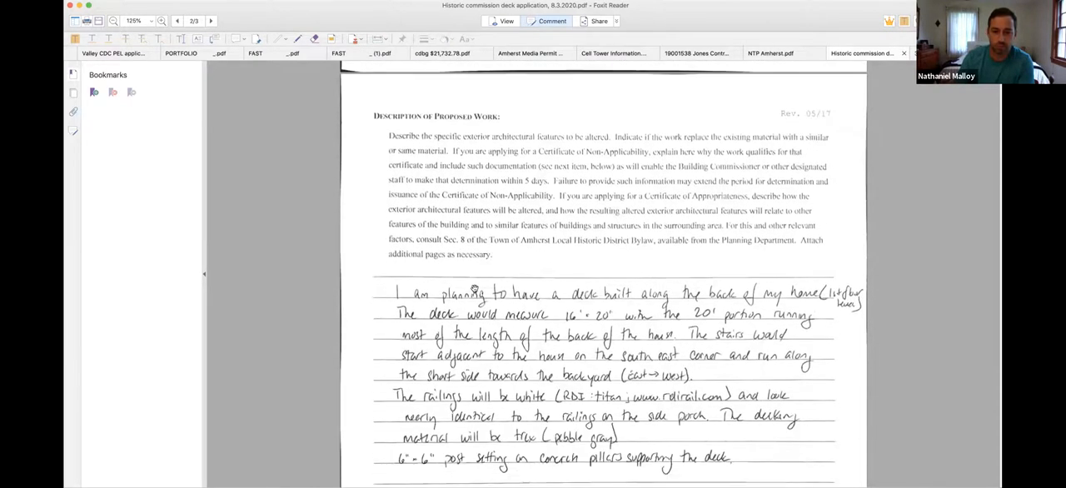
scroll(up, 3)
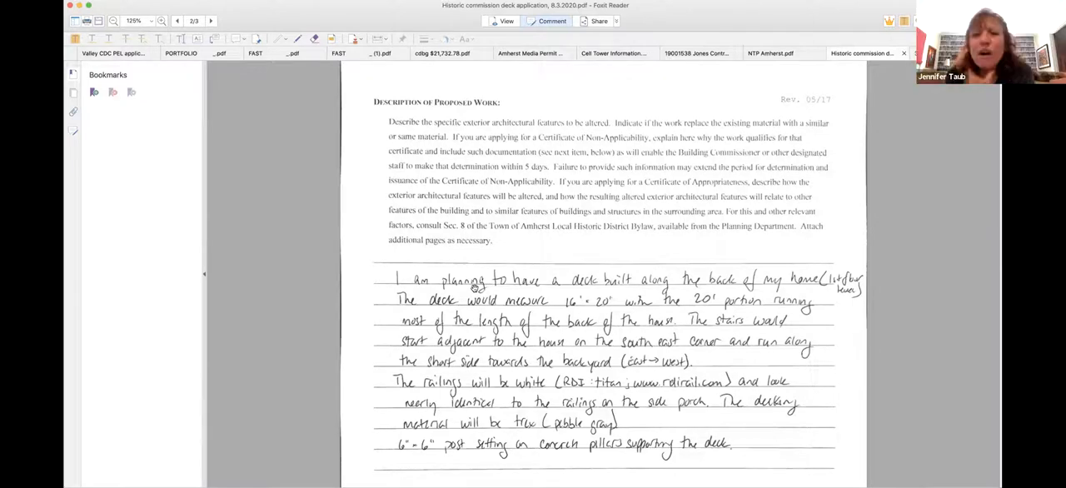
scroll(down, 3)
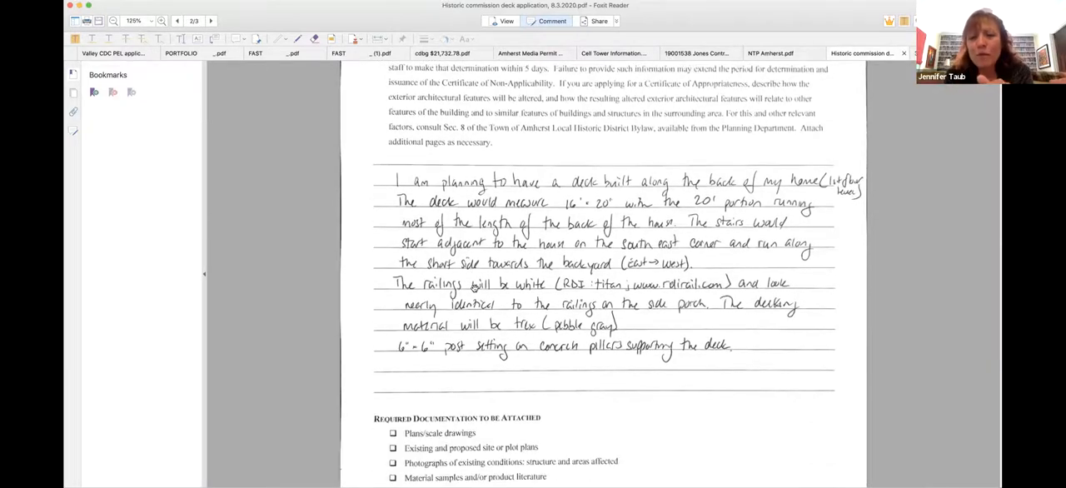
scroll(down, 3)
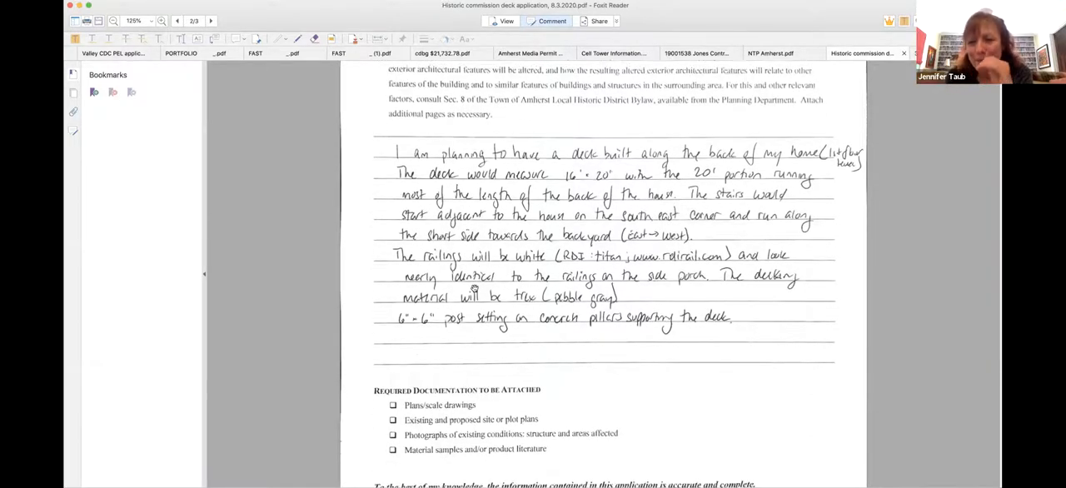
scroll(down, 3)
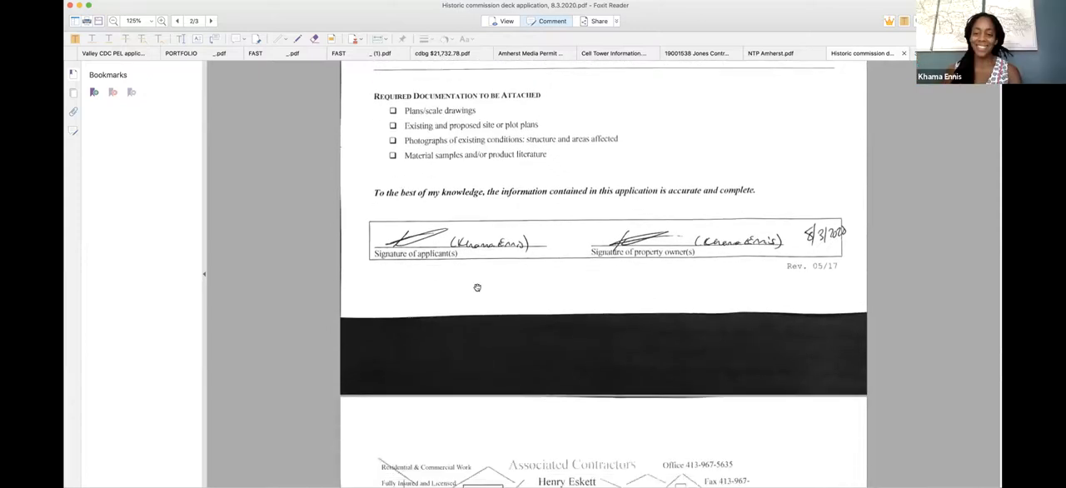
scroll(down, 3)
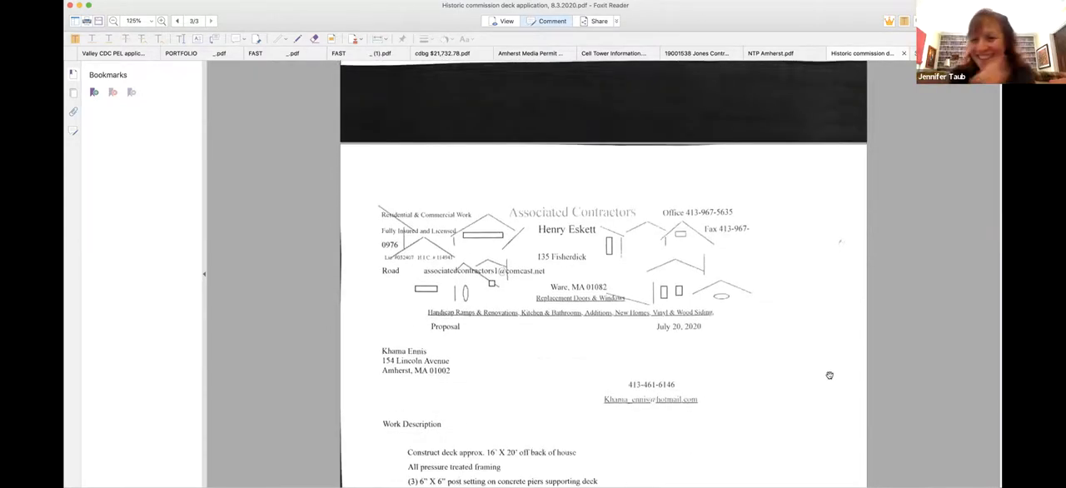
scroll(down, 3)
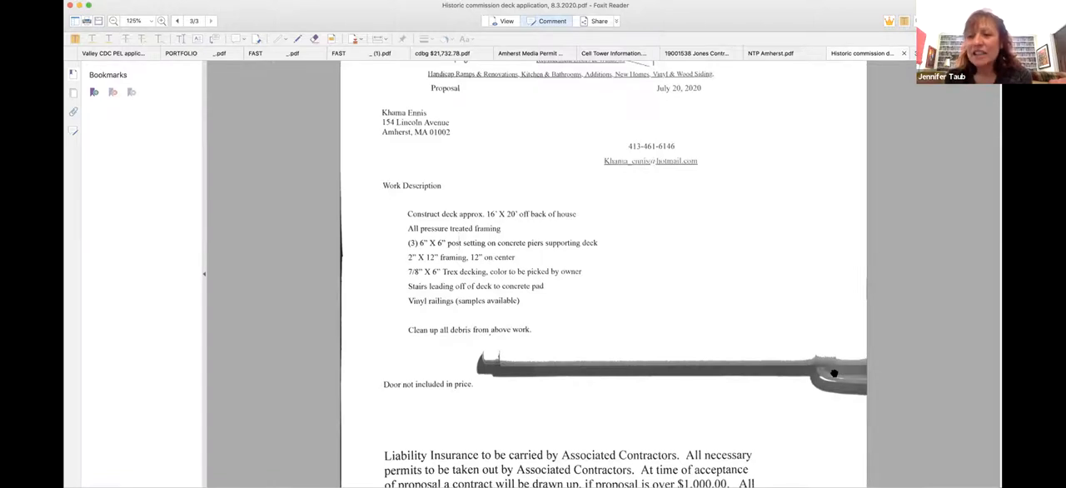
scroll(down, 3)
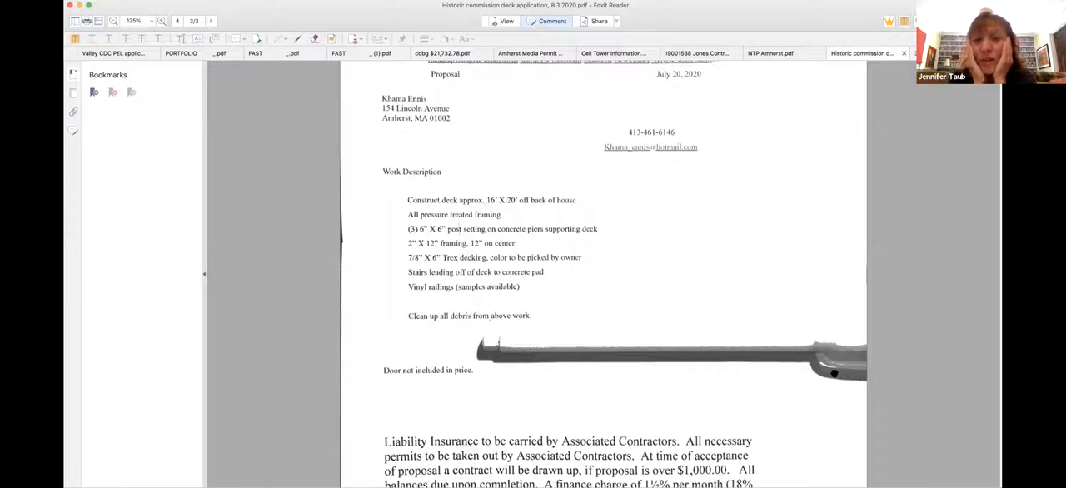
scroll(down, 3)
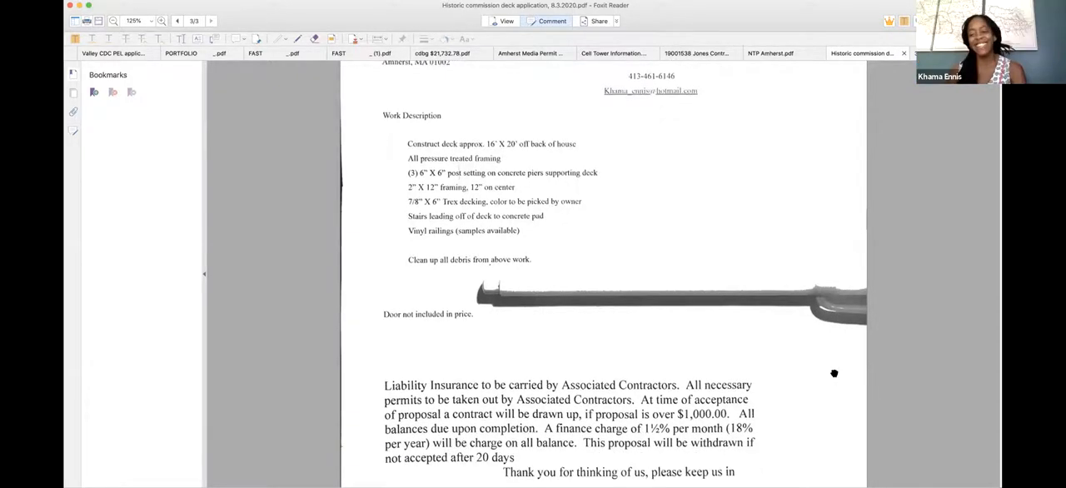
mouse_move(492, 180)
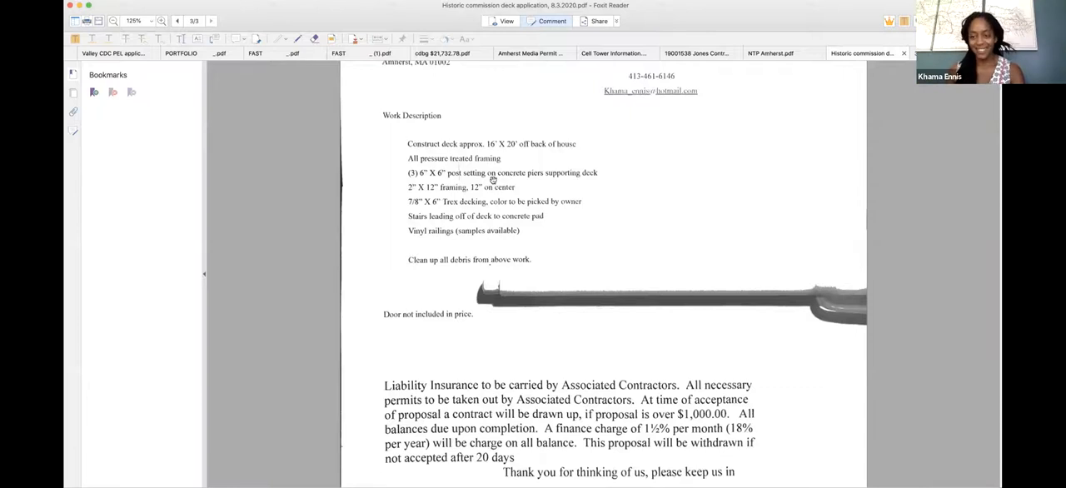
scroll(down, 3)
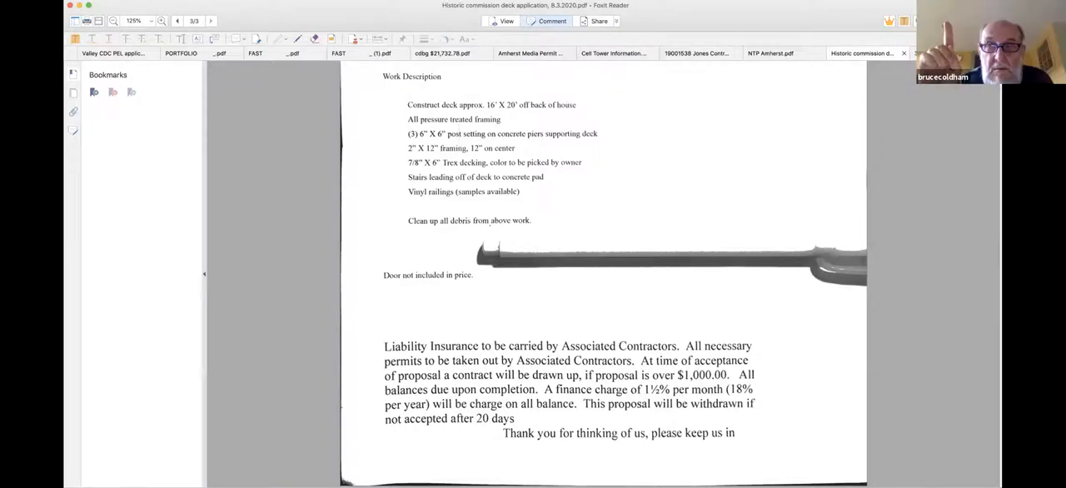
mouse_move(365, 150)
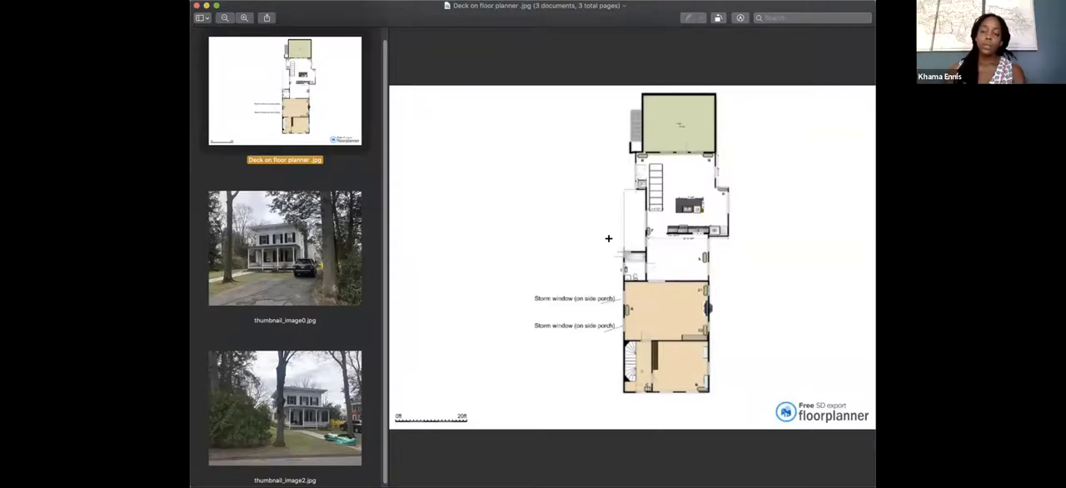
mouse_move(696, 197)
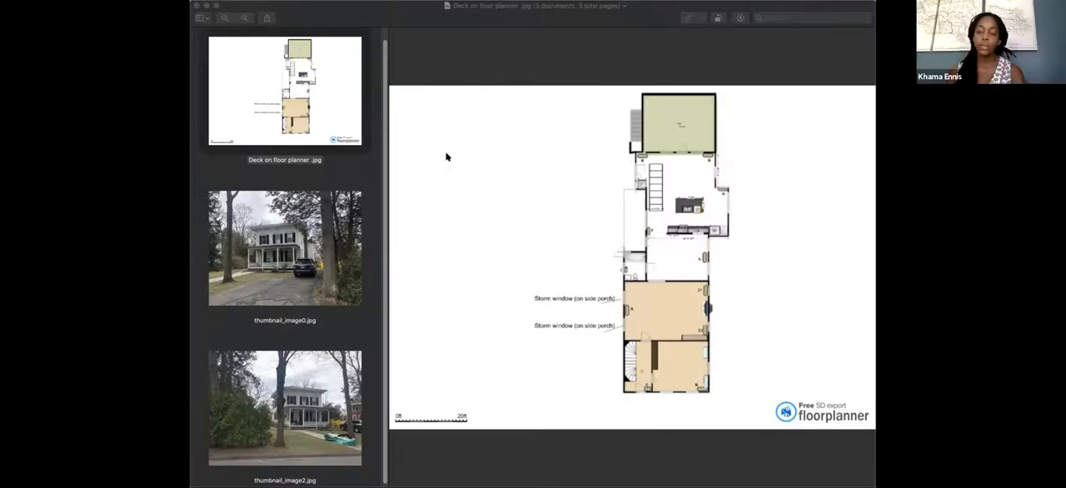
mouse_move(606, 101)
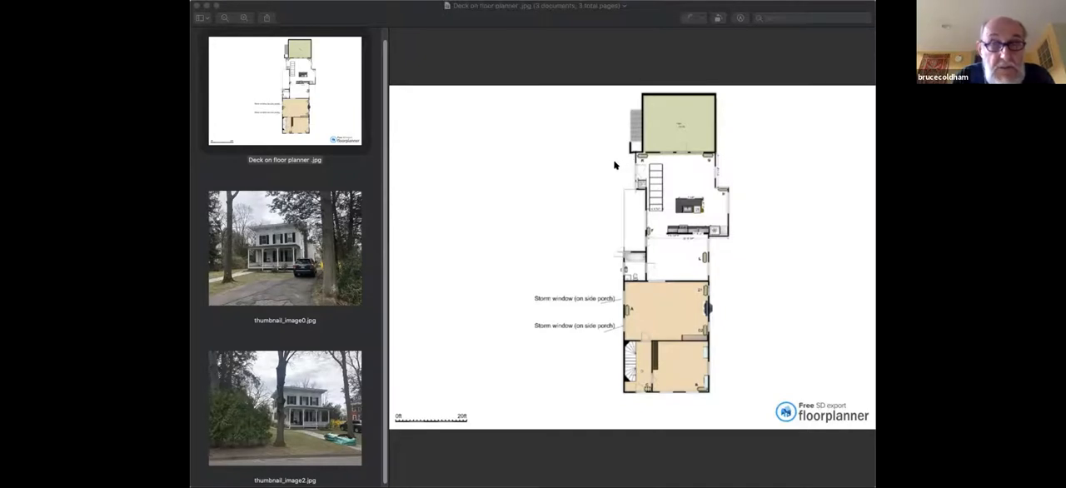
mouse_move(596, 187)
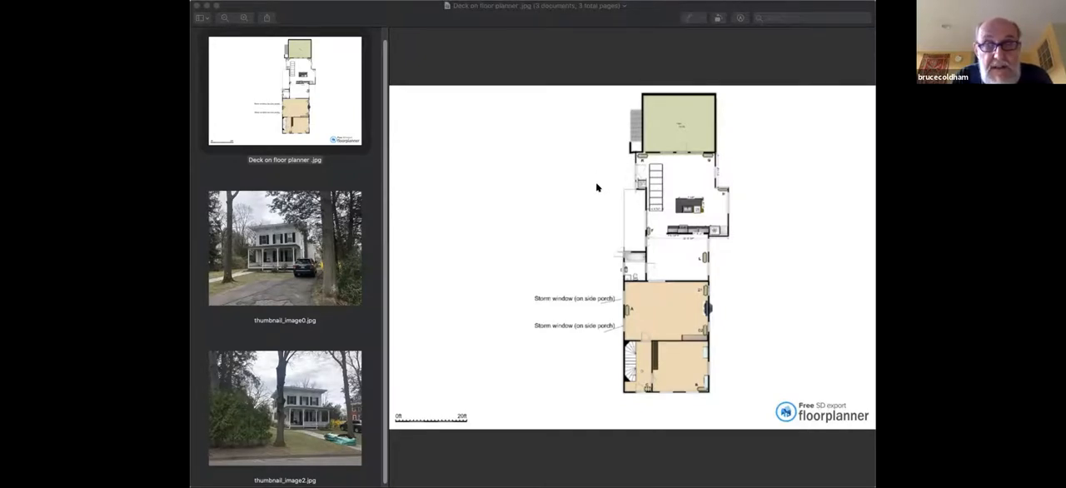
mouse_move(754, 96)
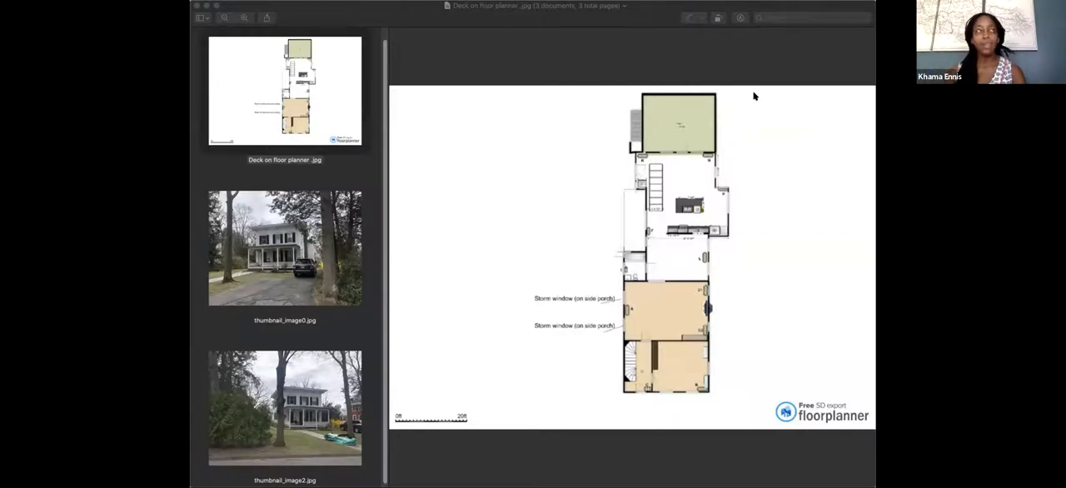
mouse_move(613, 104)
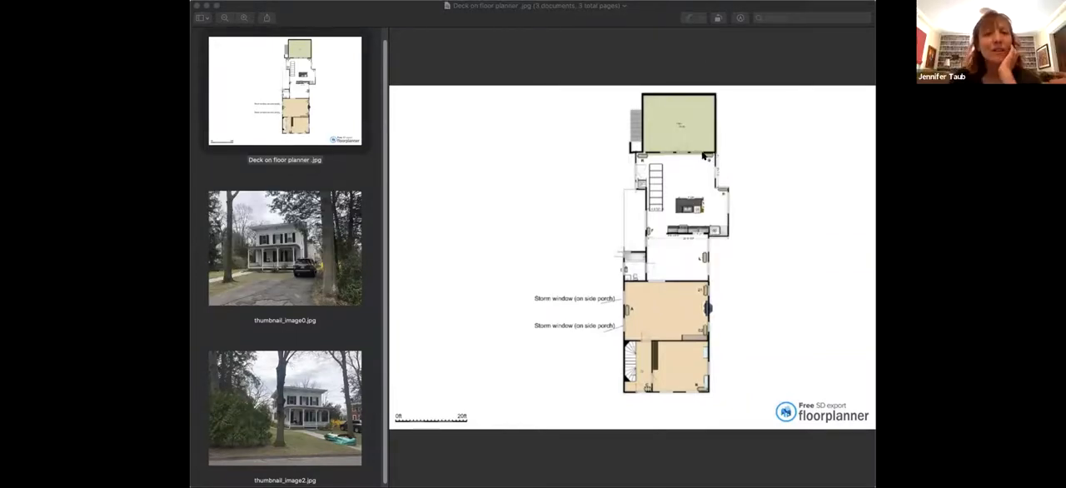
mouse_move(534, 197)
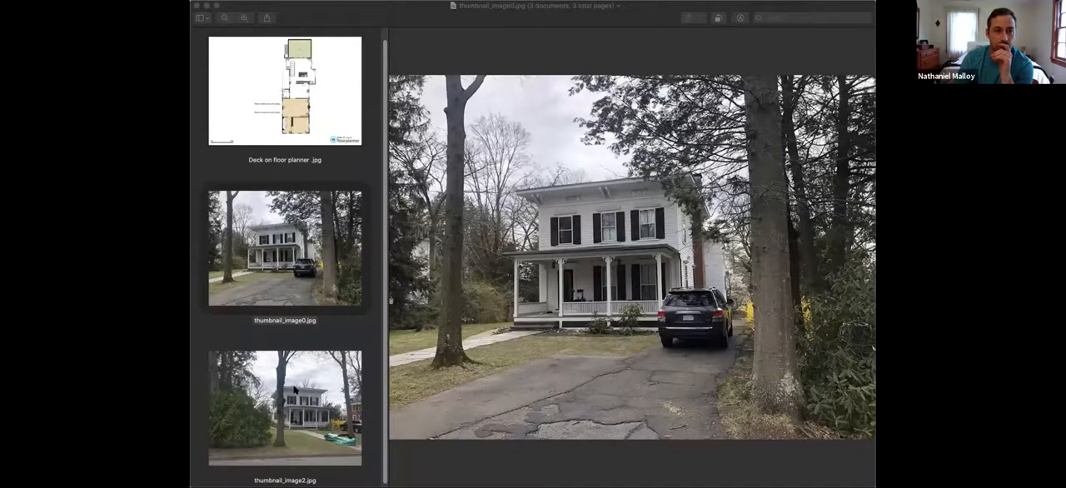
- Switch between the driveway and sidewalk photos of the house, then return to the floor plan
click(285, 407)
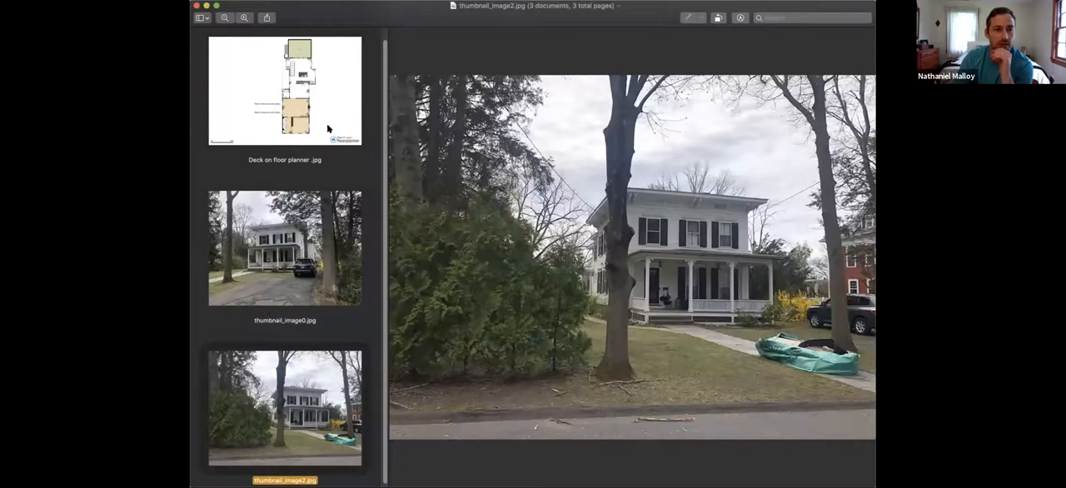
click(284, 248)
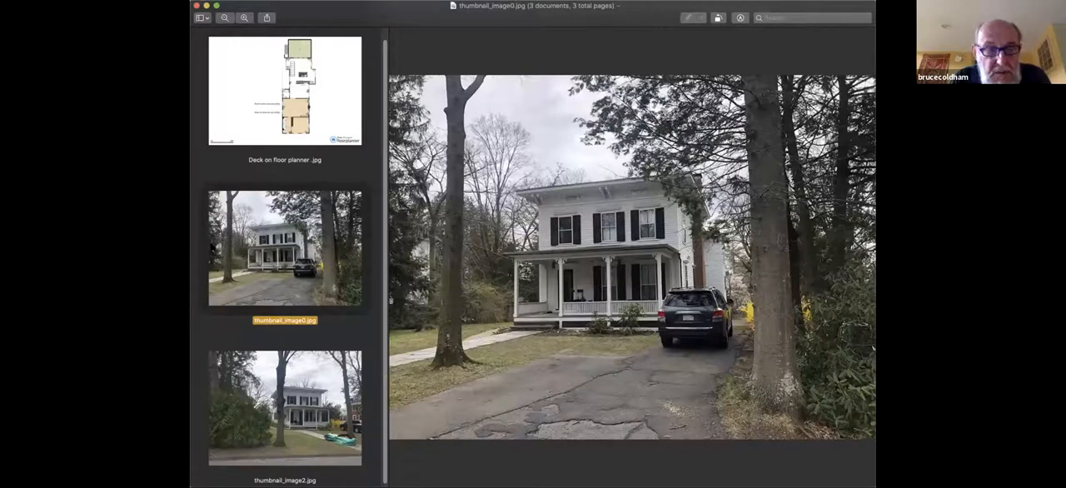
click(285, 407)
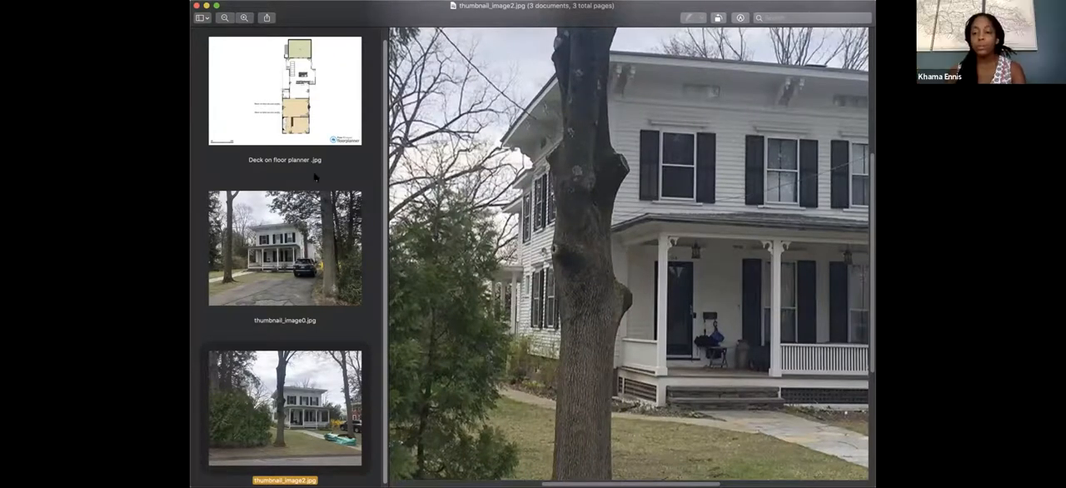
click(285, 89)
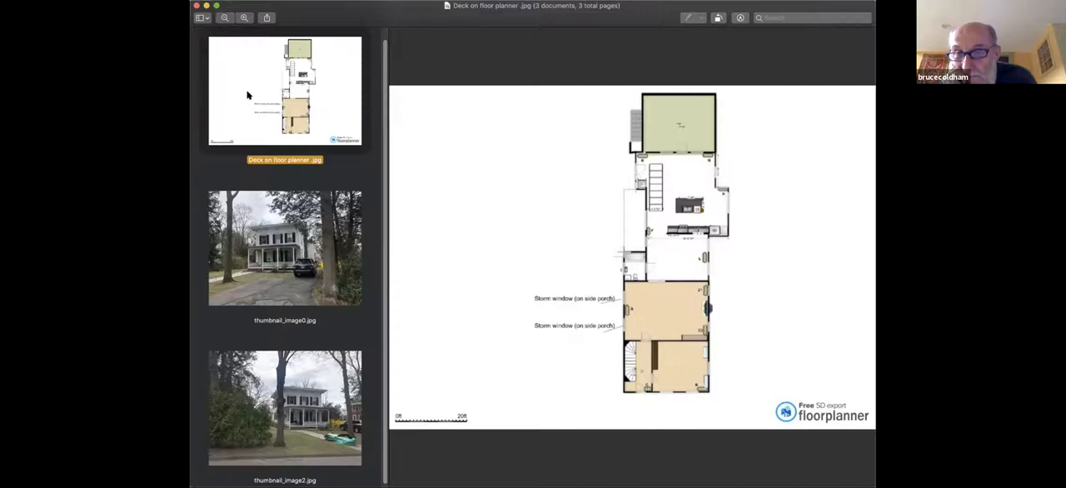
mouse_move(234, 120)
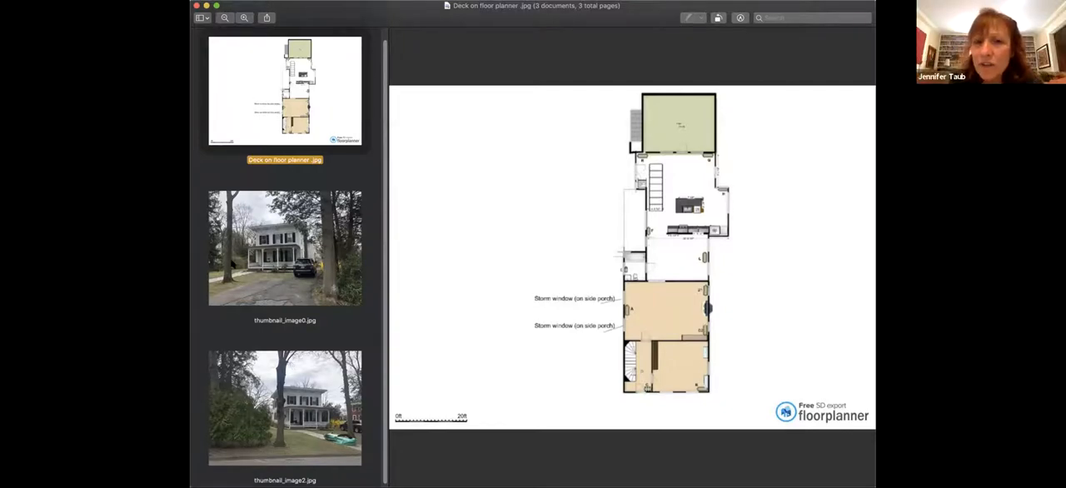
- Display the floor plan image with the storm window labels from Preview's sidebar
click(284, 408)
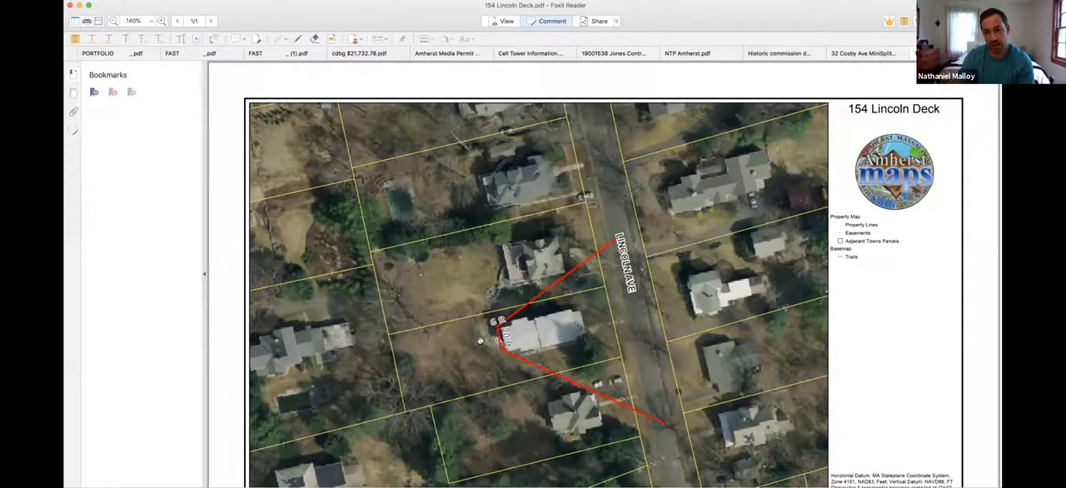
mouse_move(539, 348)
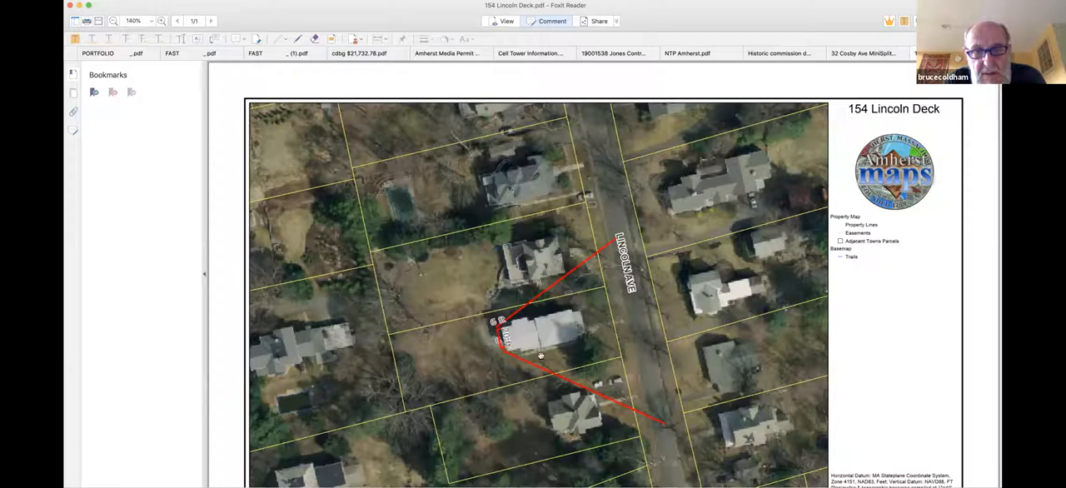
mouse_move(480, 332)
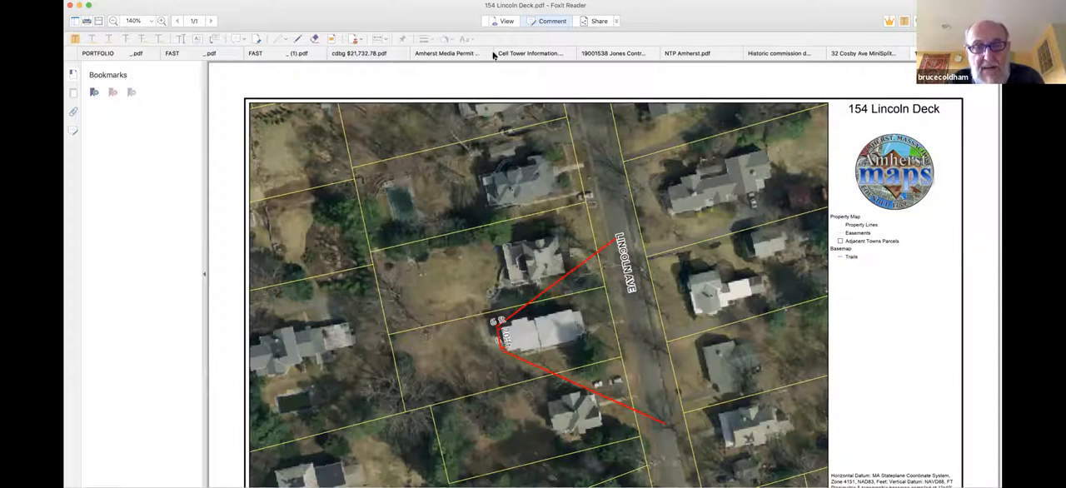
mouse_move(721, 369)
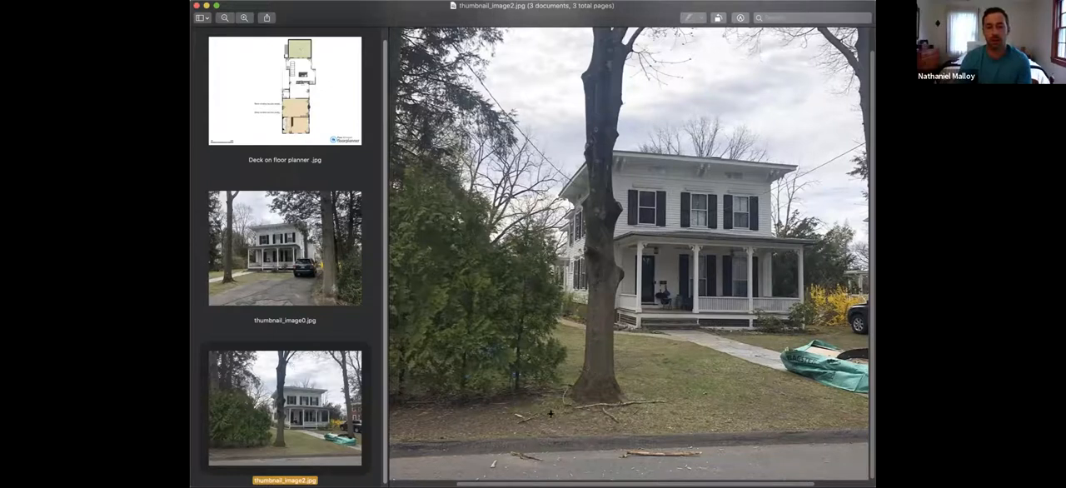
mouse_move(720, 304)
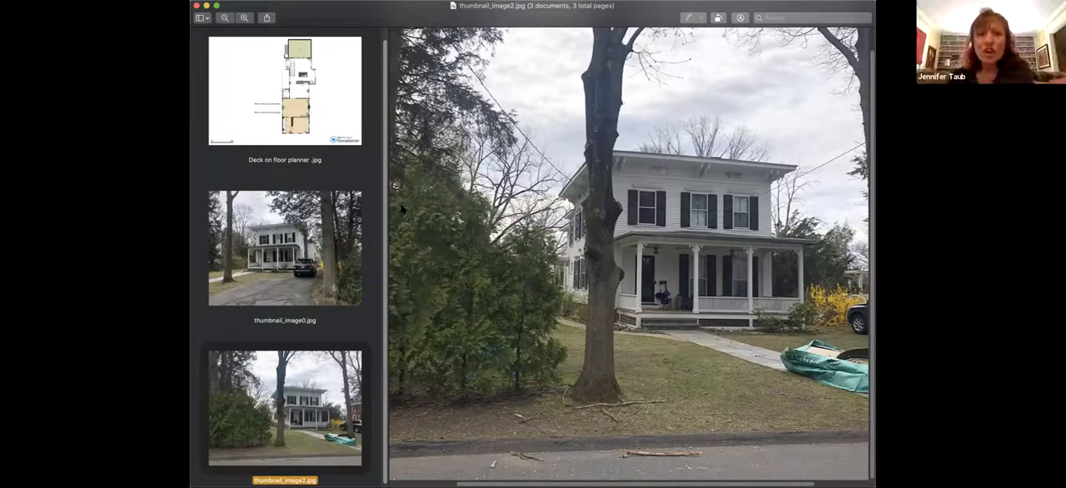
mouse_move(408, 212)
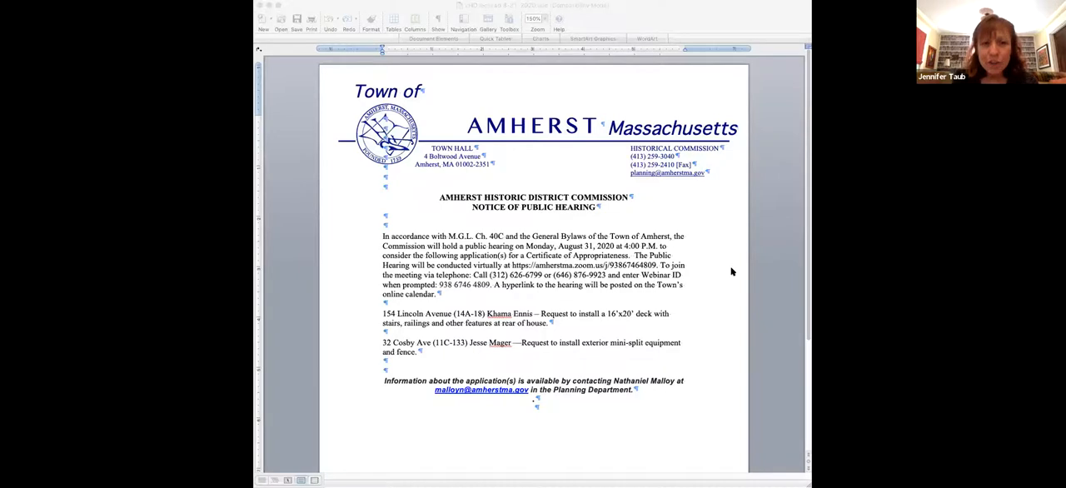
mouse_move(727, 267)
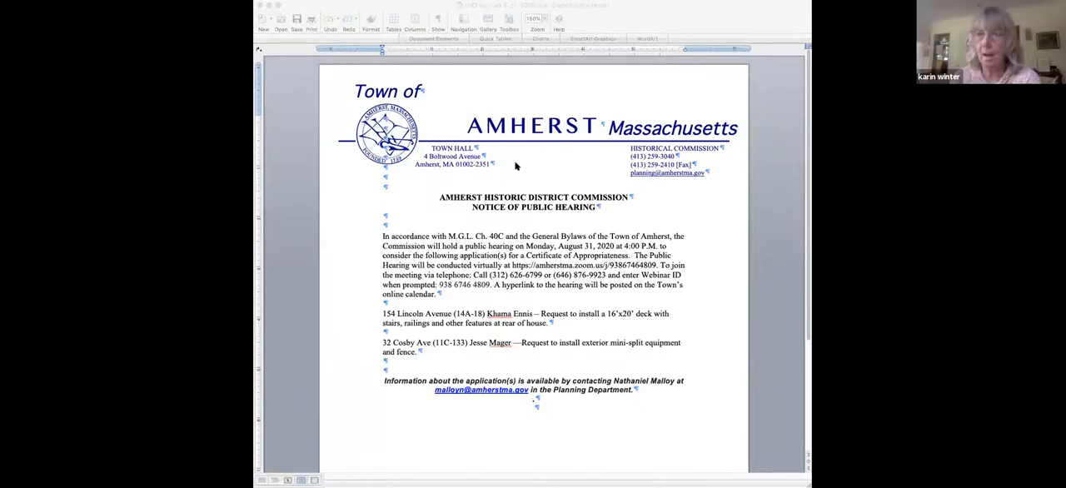
mouse_move(745, 5)
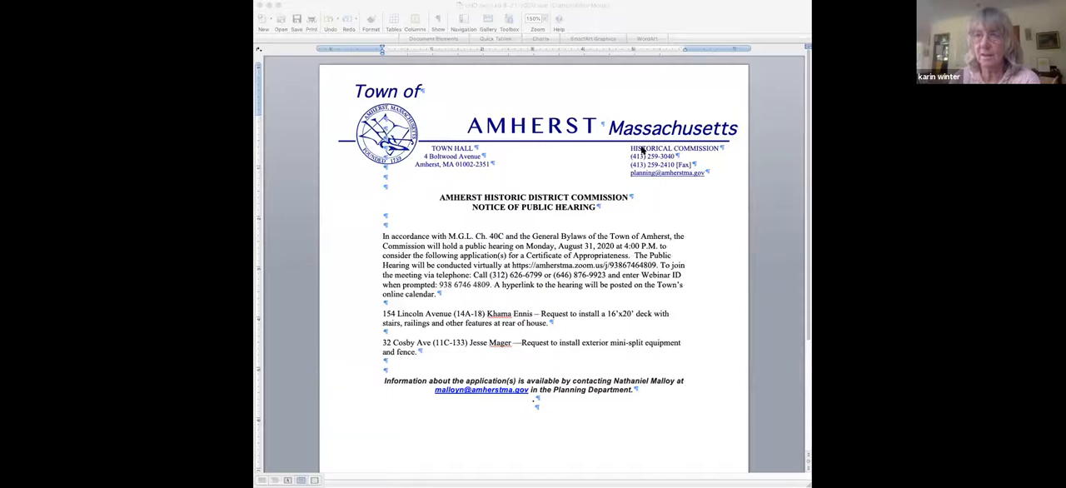
mouse_move(502, 91)
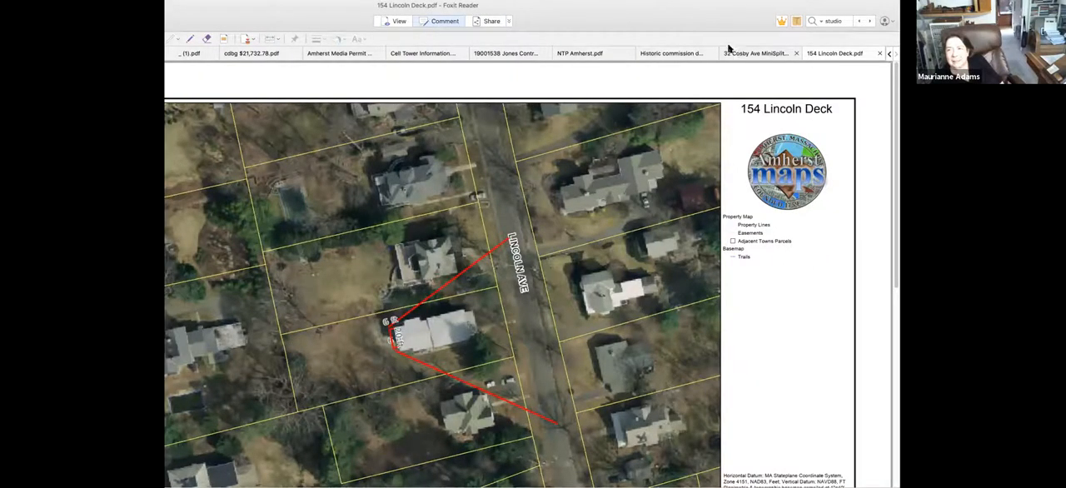
click(753, 53)
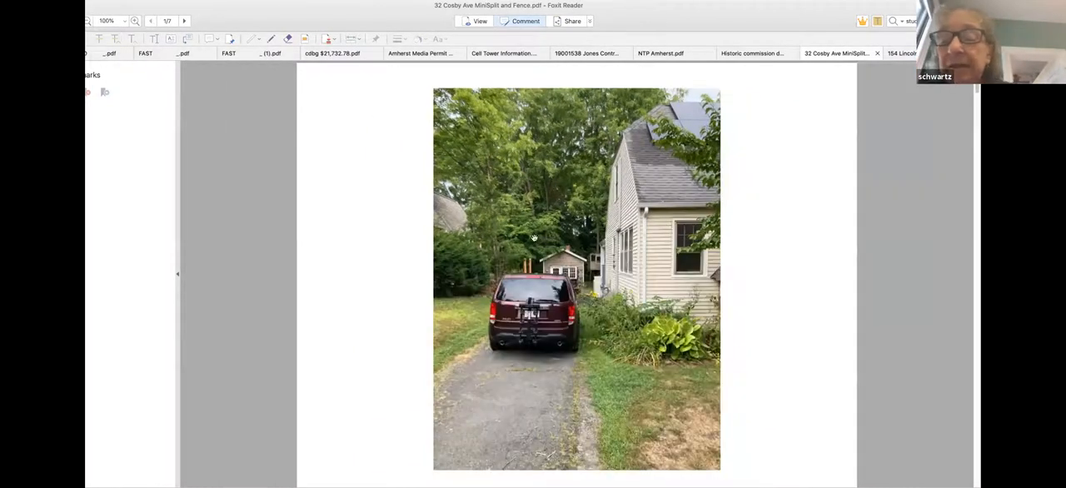
scroll(down, 3)
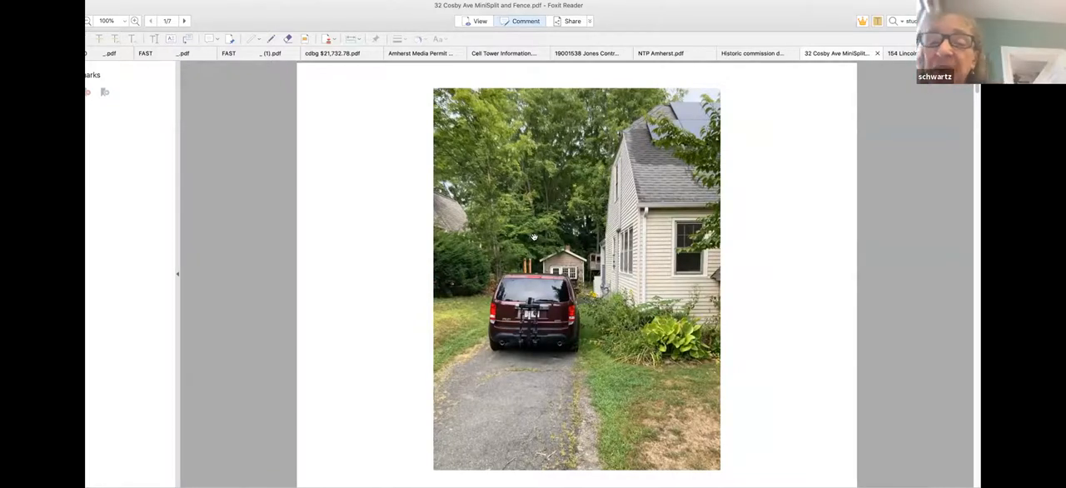
scroll(down, 3)
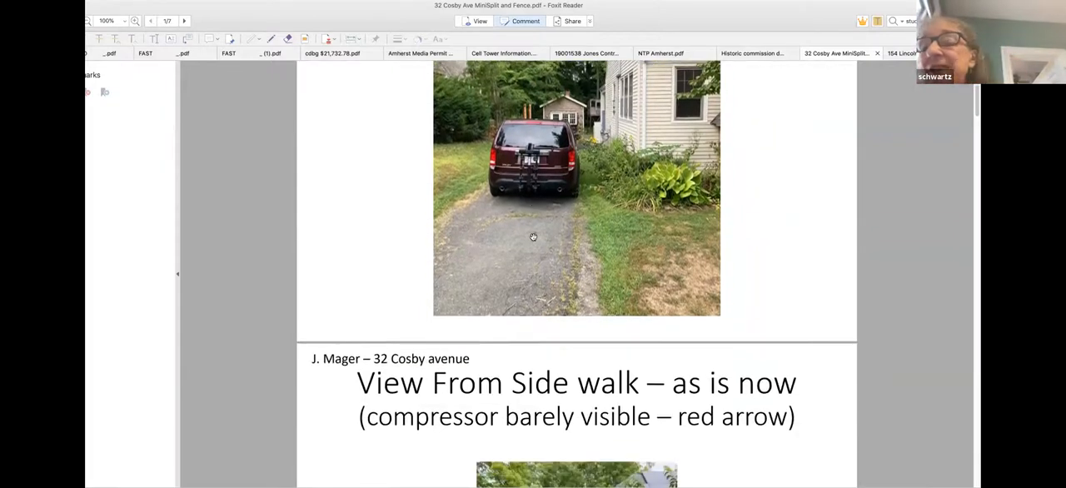
scroll(down, 3)
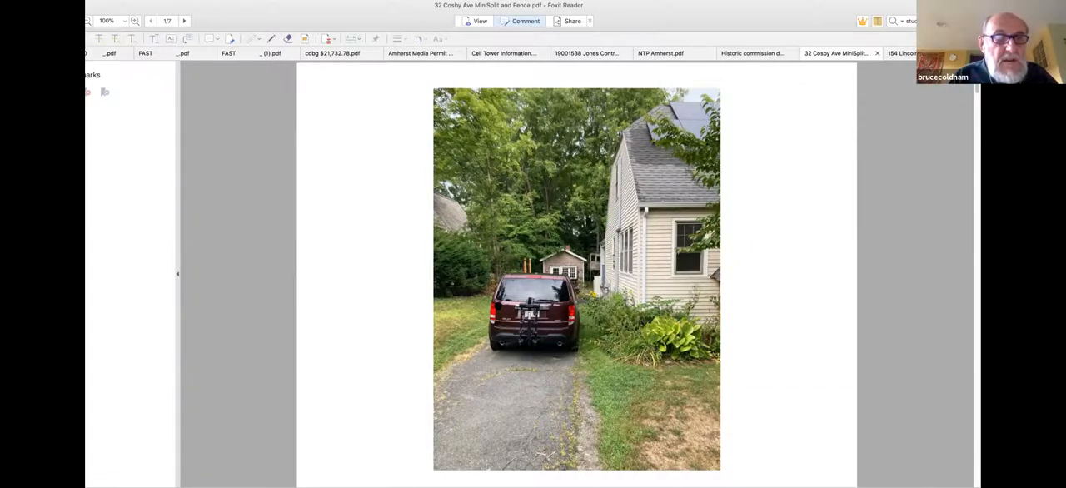
scroll(down, 3)
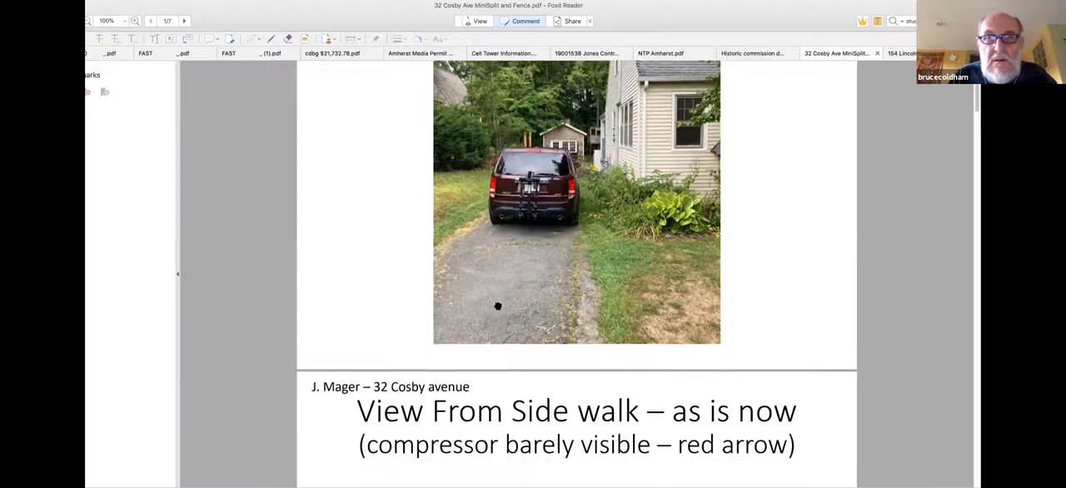
scroll(down, 3)
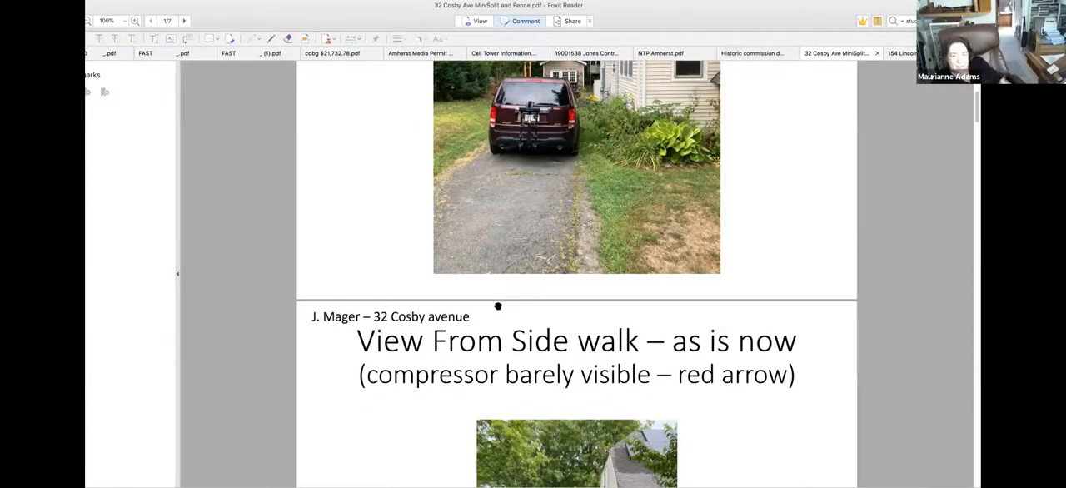
scroll(down, 3)
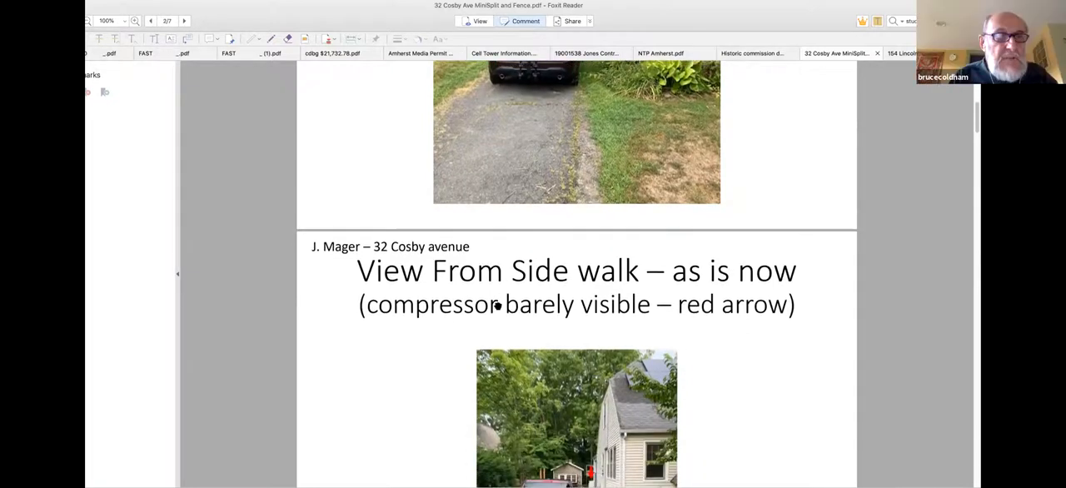
scroll(down, 3)
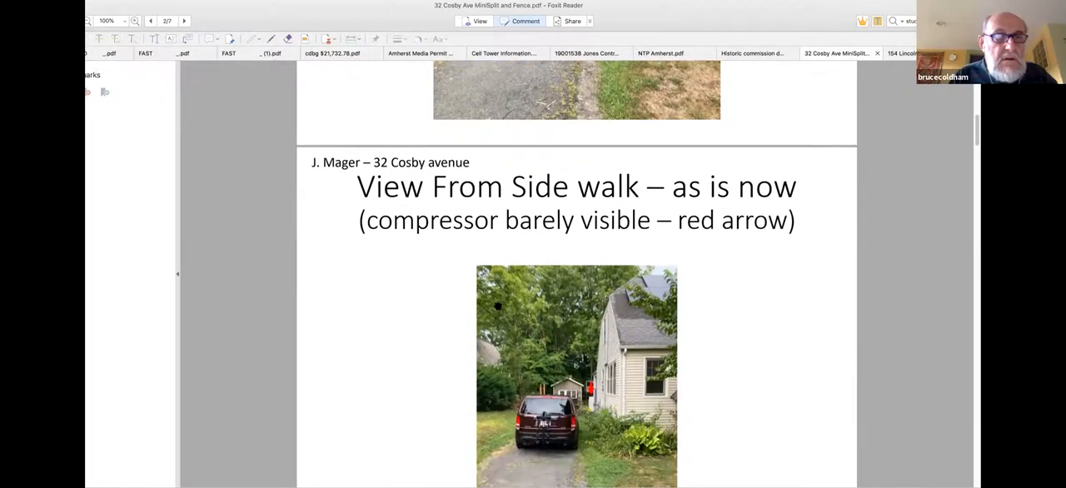
scroll(up, 3)
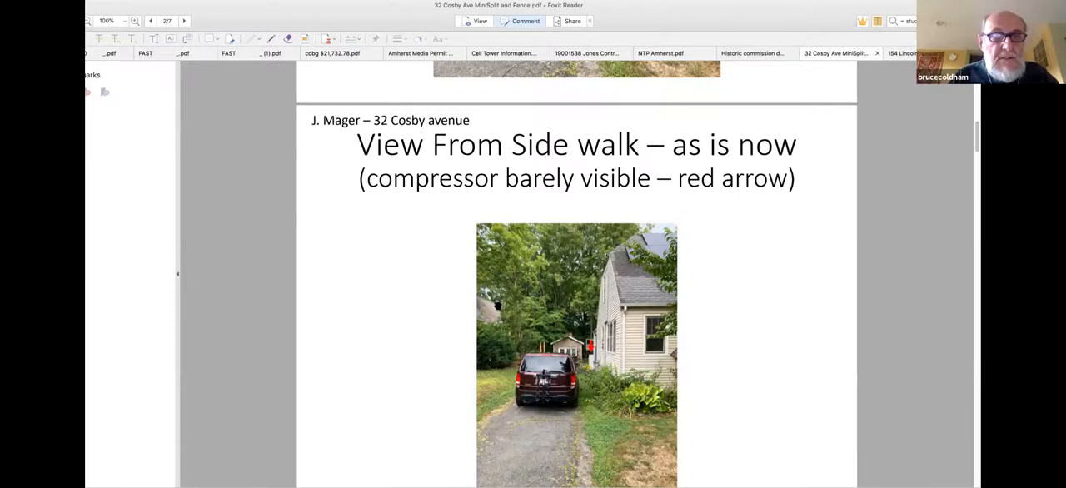
scroll(up, 3)
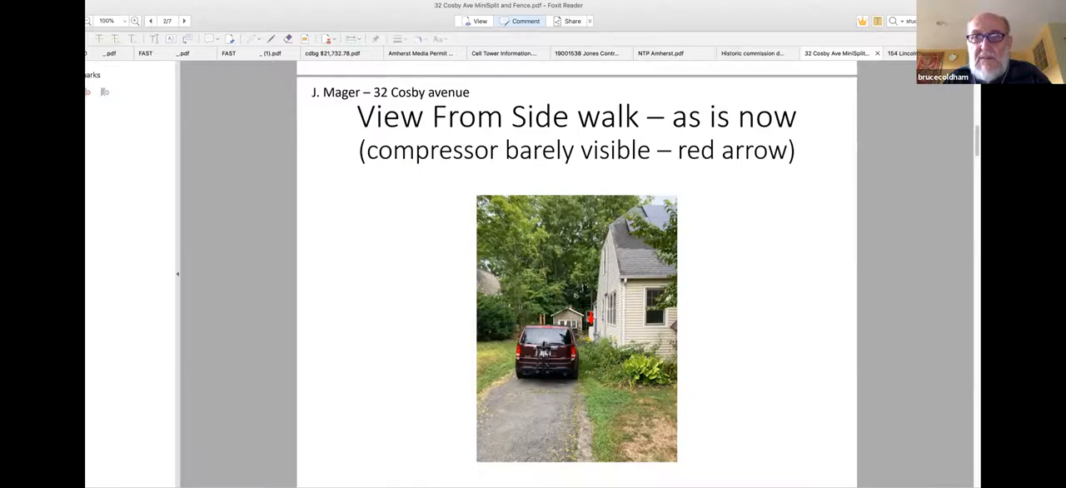
mouse_move(628, 305)
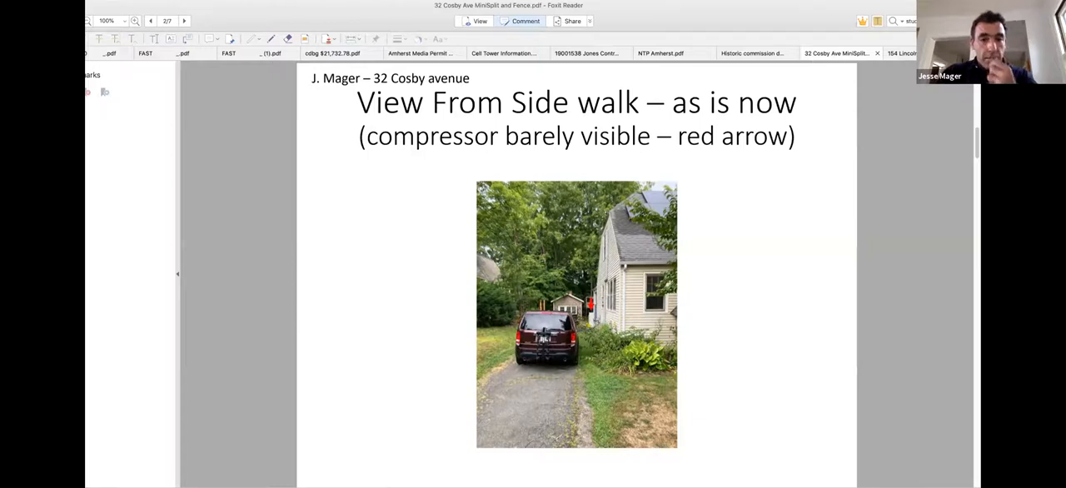
scroll(down, 3)
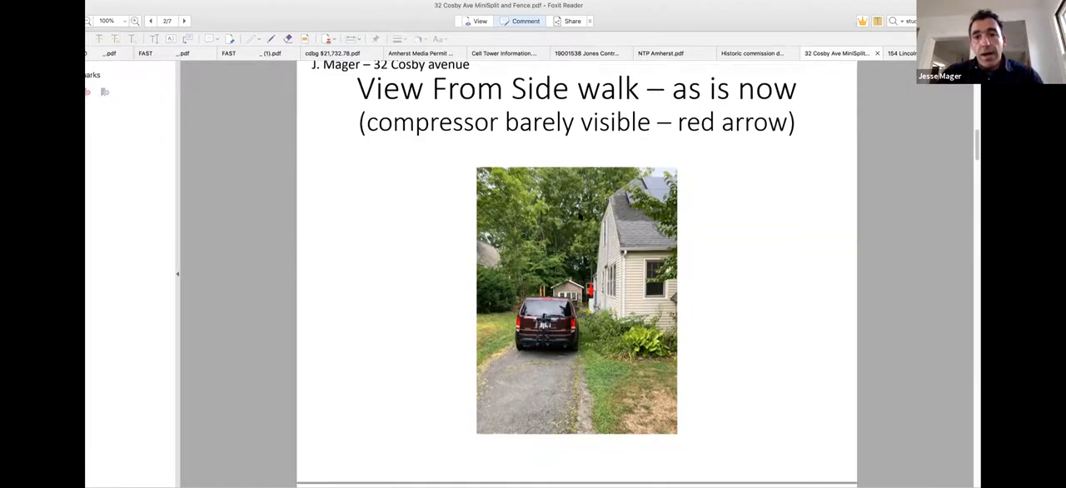
- Scroll the shared PDF on to the 'View From end of driveway (as is now – no fence)' page
scroll(down, 3)
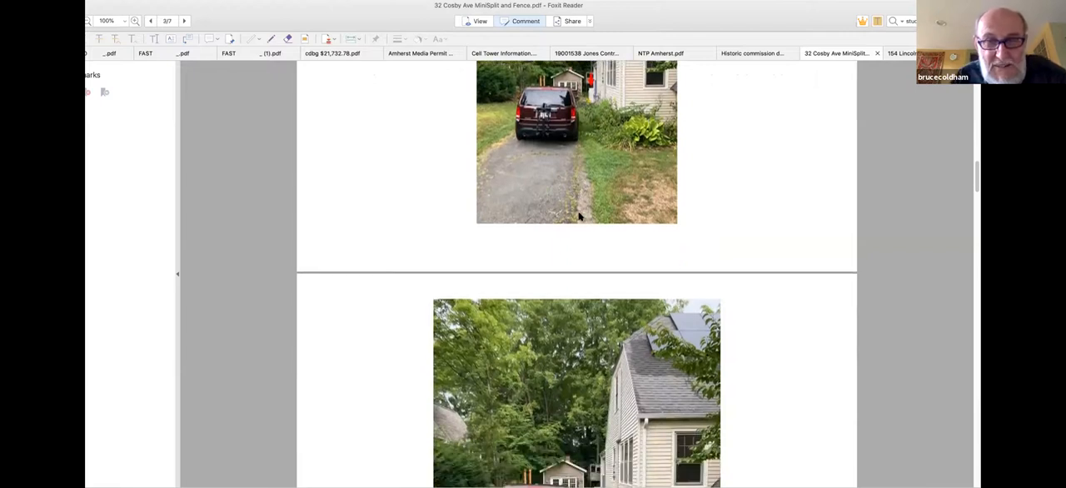
scroll(down, 3)
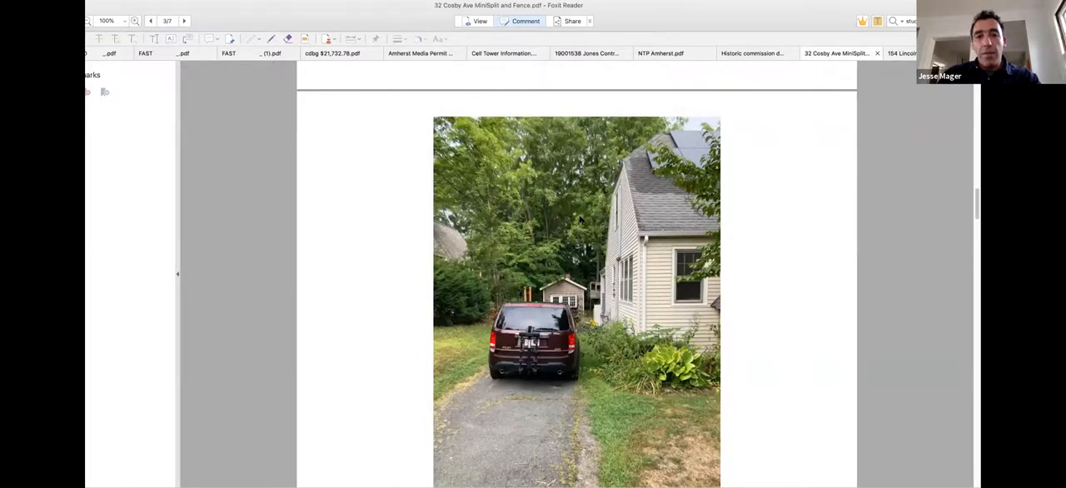
scroll(down, 3)
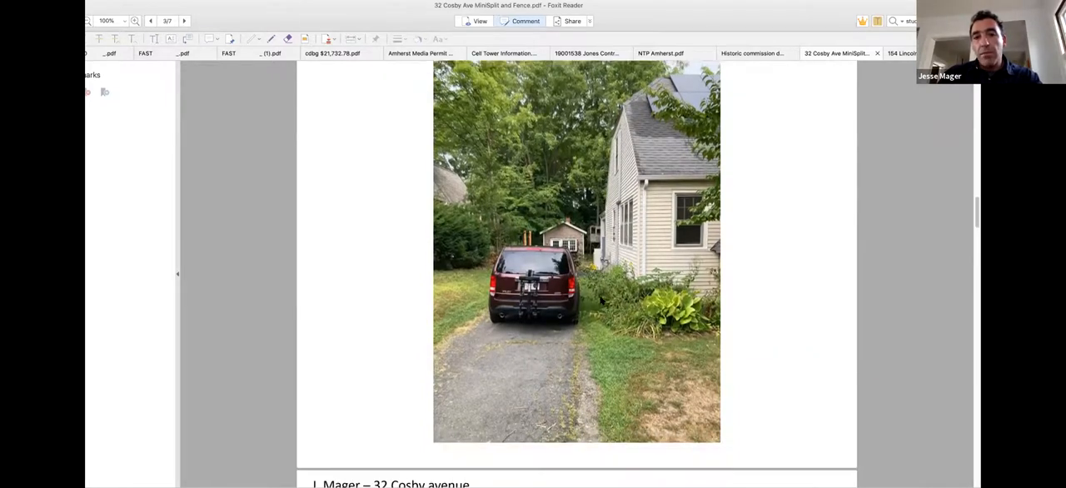
scroll(down, 3)
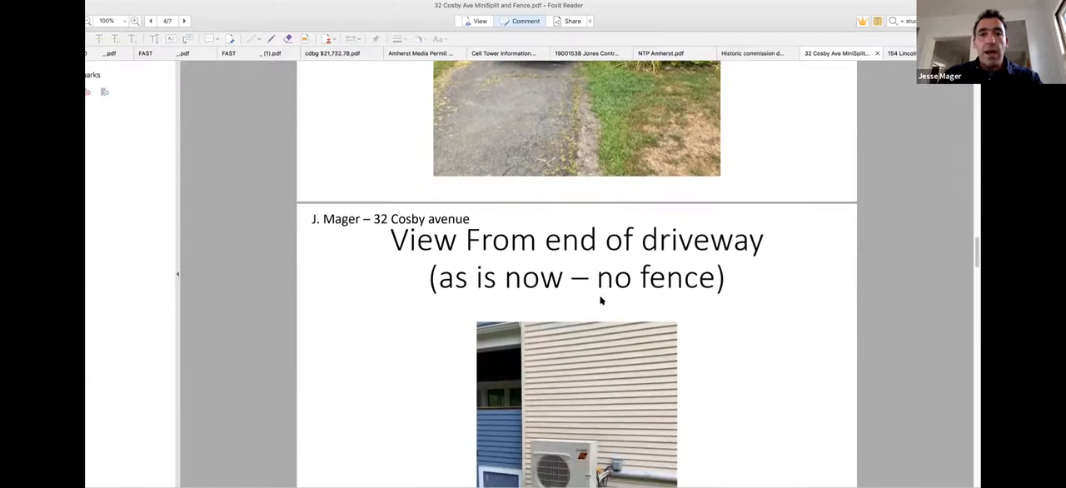
scroll(down, 3)
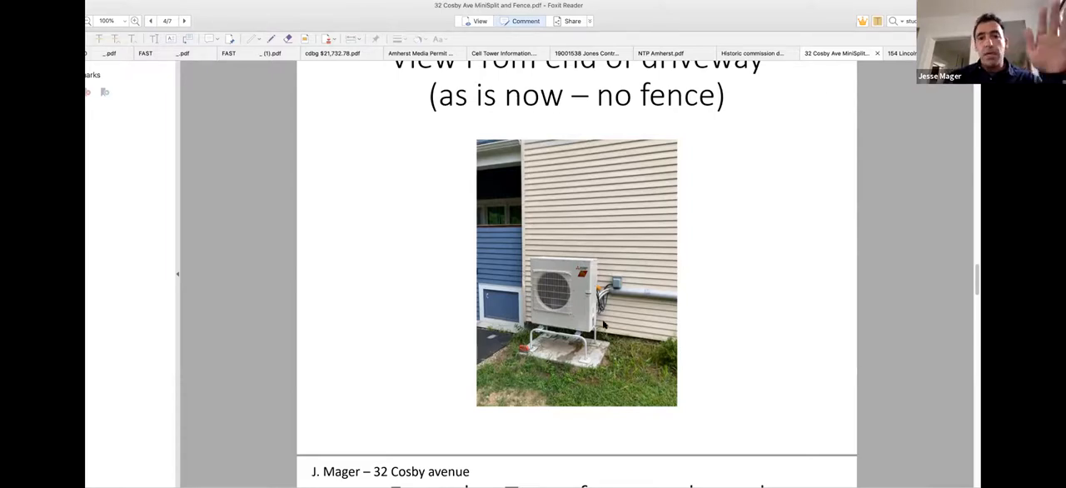
scroll(down, 3)
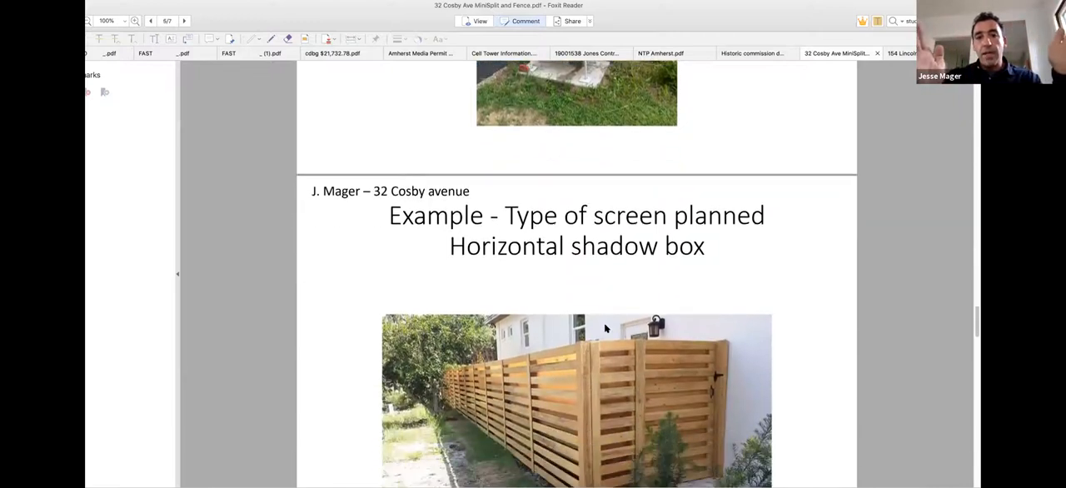
- Scroll past the horizontal shadow box example to page 6, the sidewalk fence mock-up
scroll(down, 3)
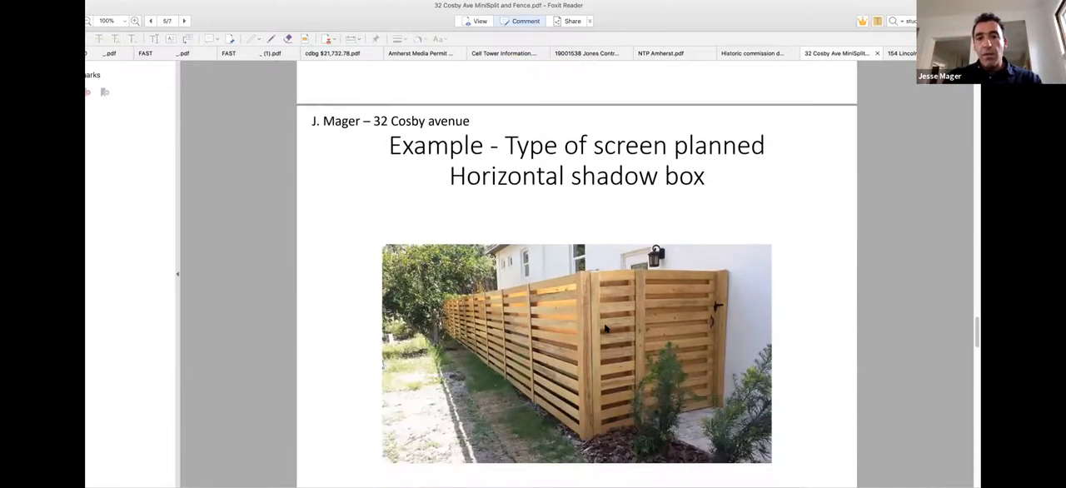
scroll(down, 3)
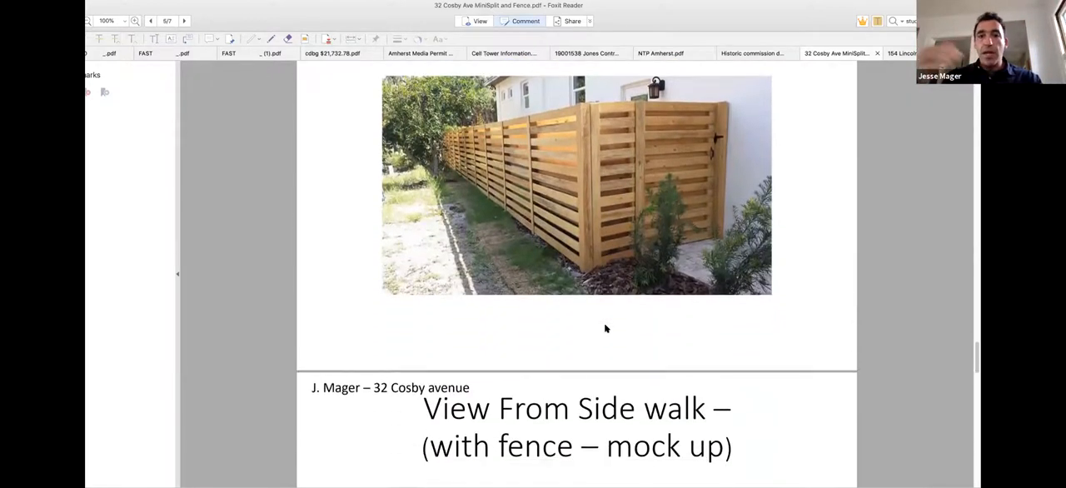
scroll(down, 3)
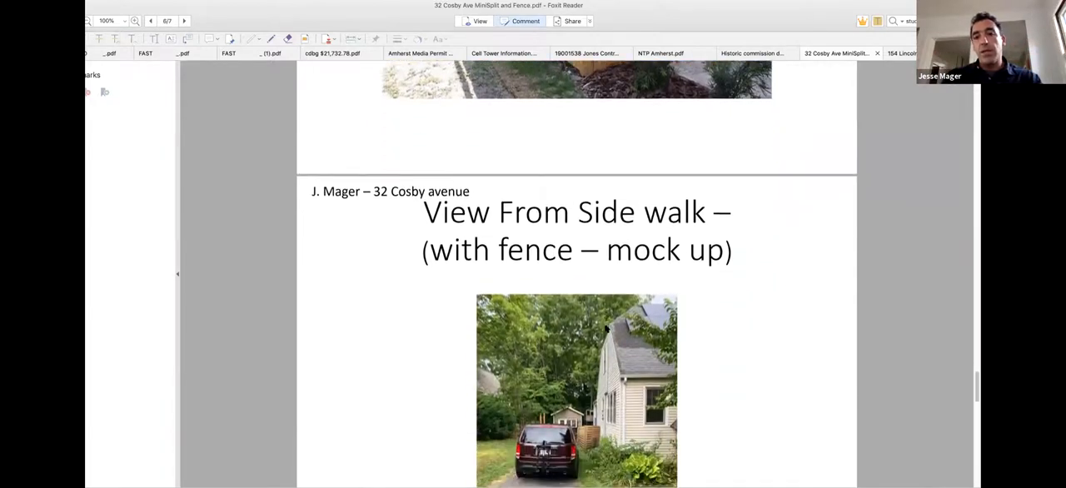
scroll(down, 3)
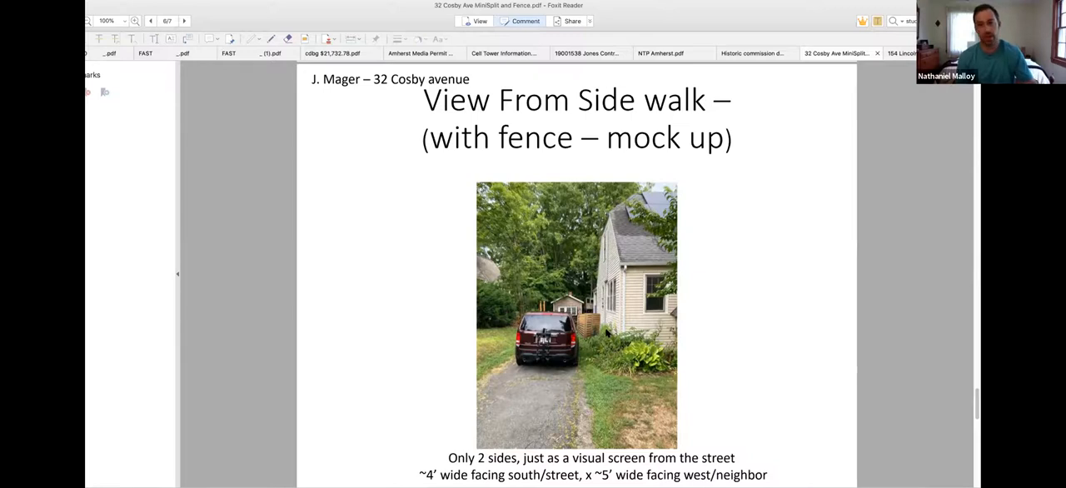
mouse_move(292, 139)
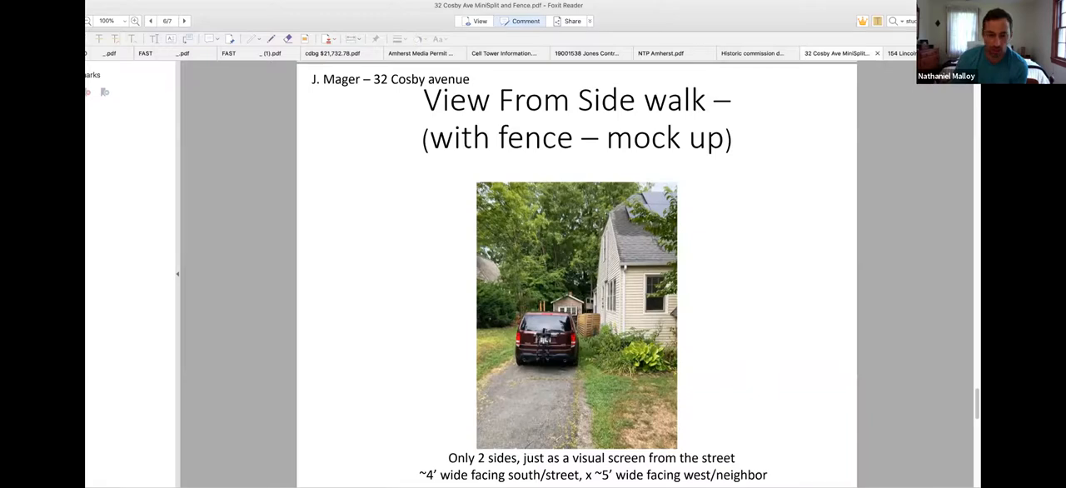
mouse_move(253, 451)
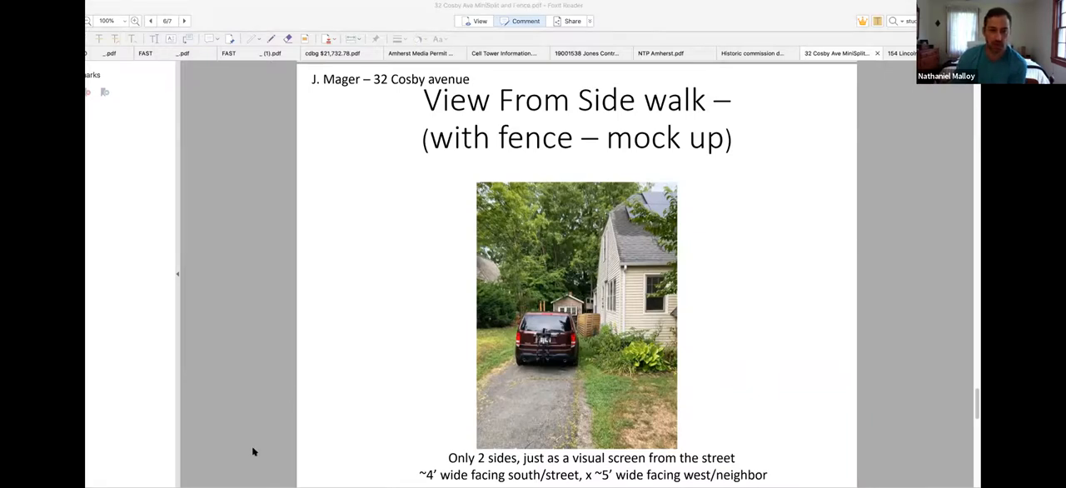
mouse_move(392, 62)
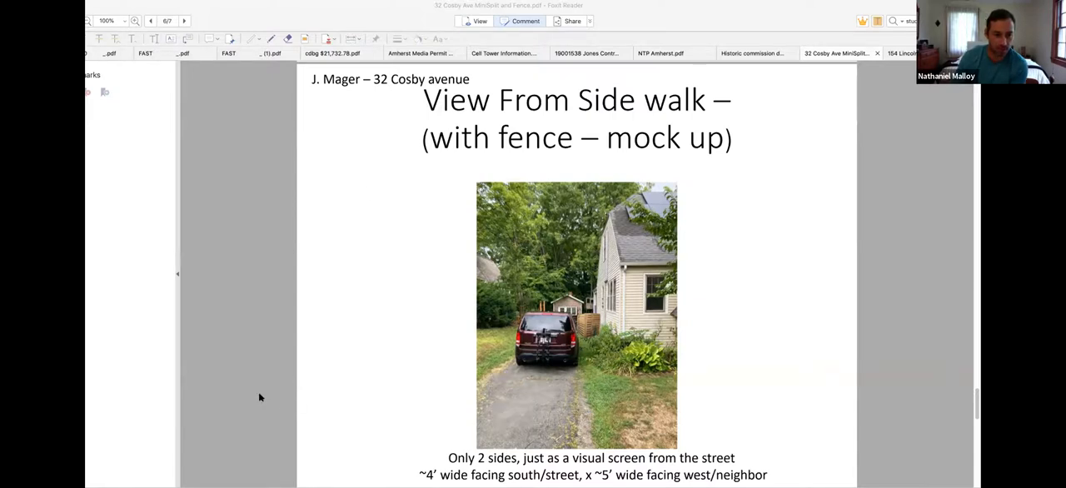
mouse_move(290, 385)
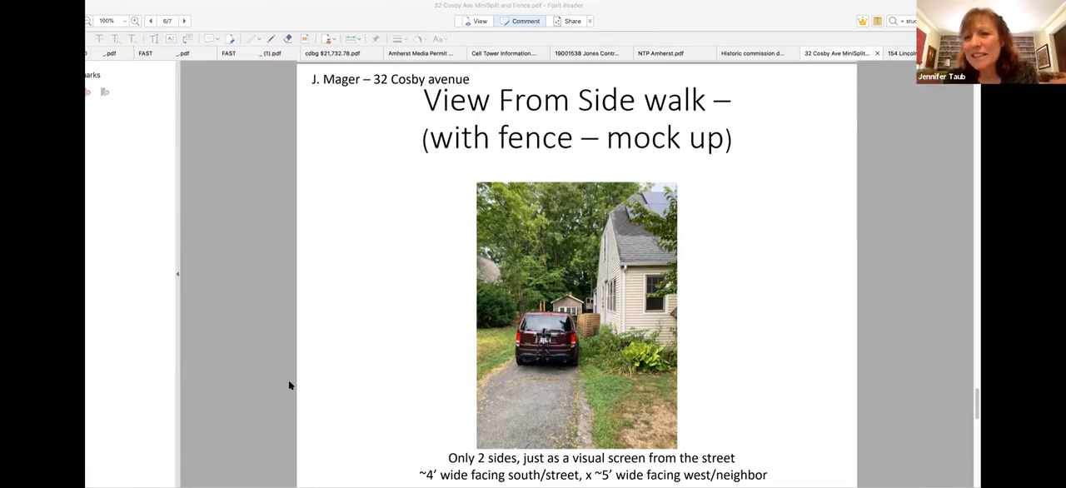
mouse_move(319, 399)
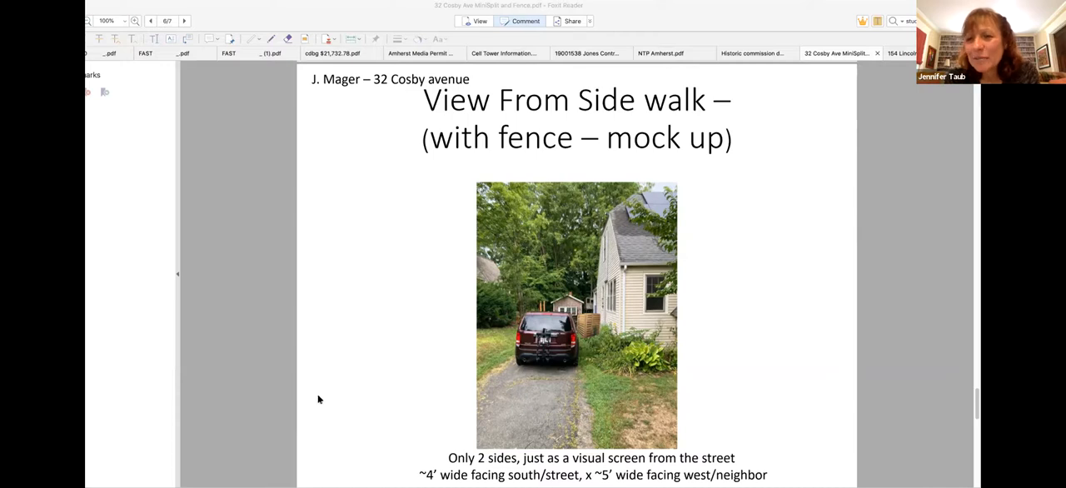